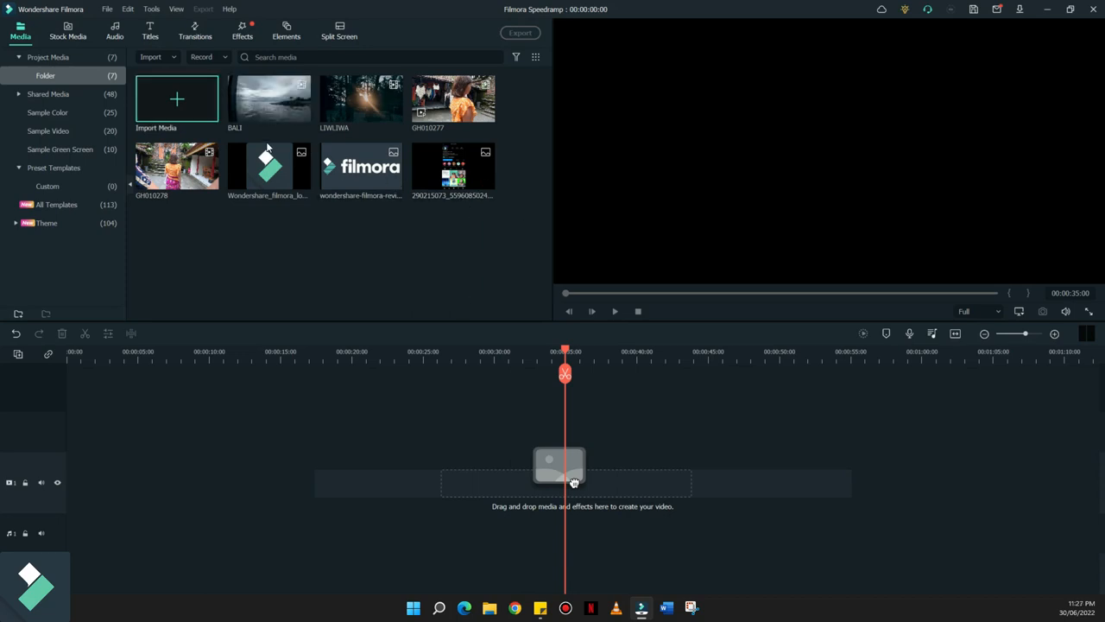
pyautogui.moveTo(644, 274)
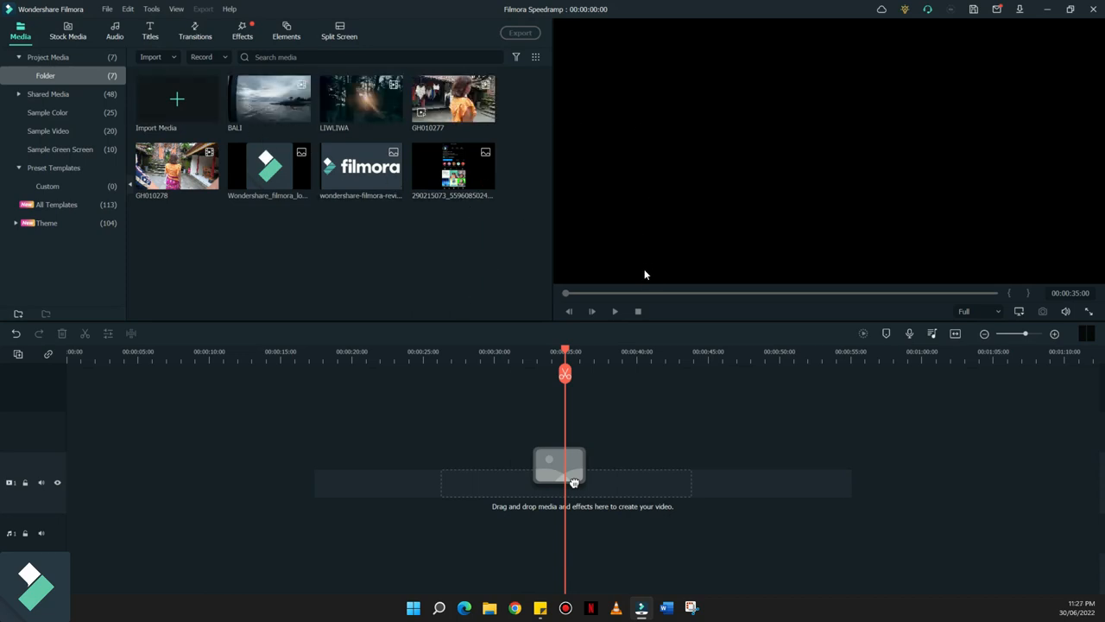
pyautogui.moveTo(276, 287)
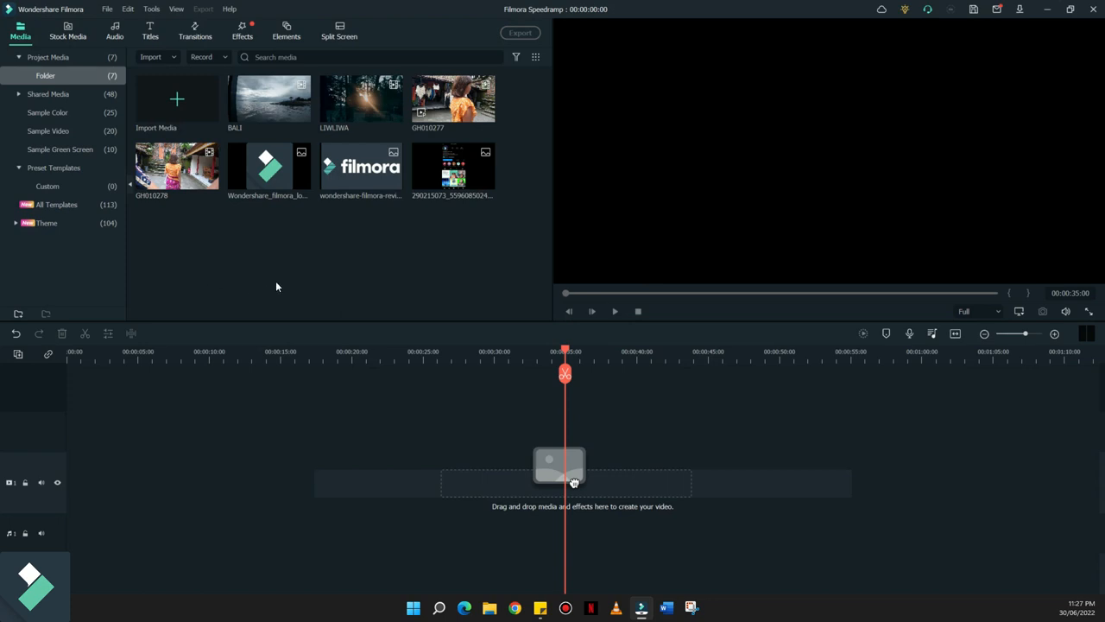
pyautogui.moveTo(353, 314)
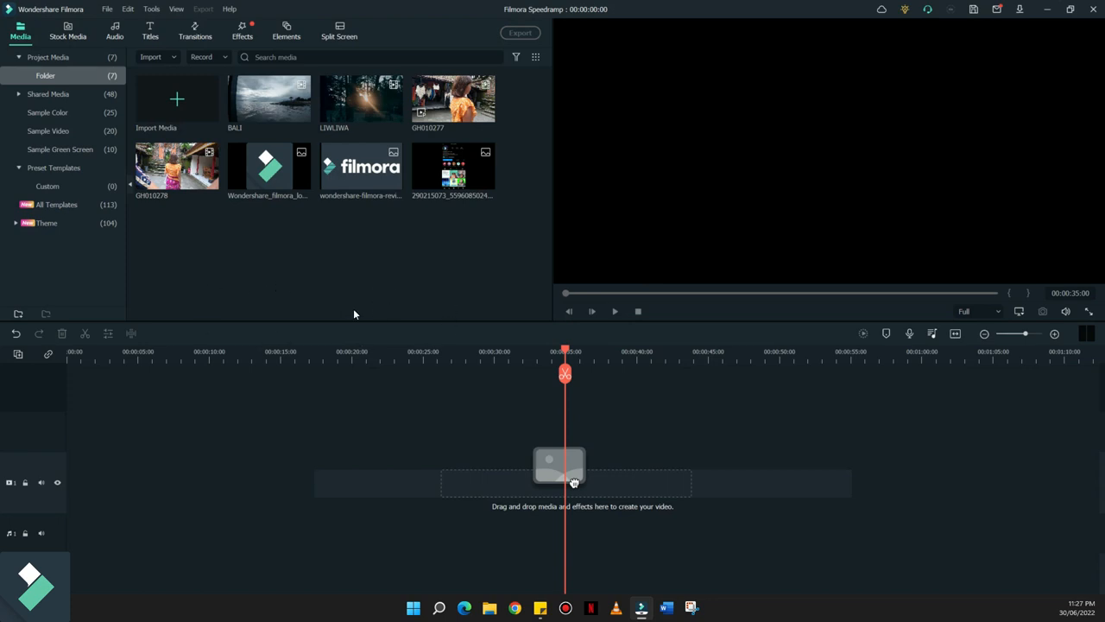
pyautogui.moveTo(435, 252)
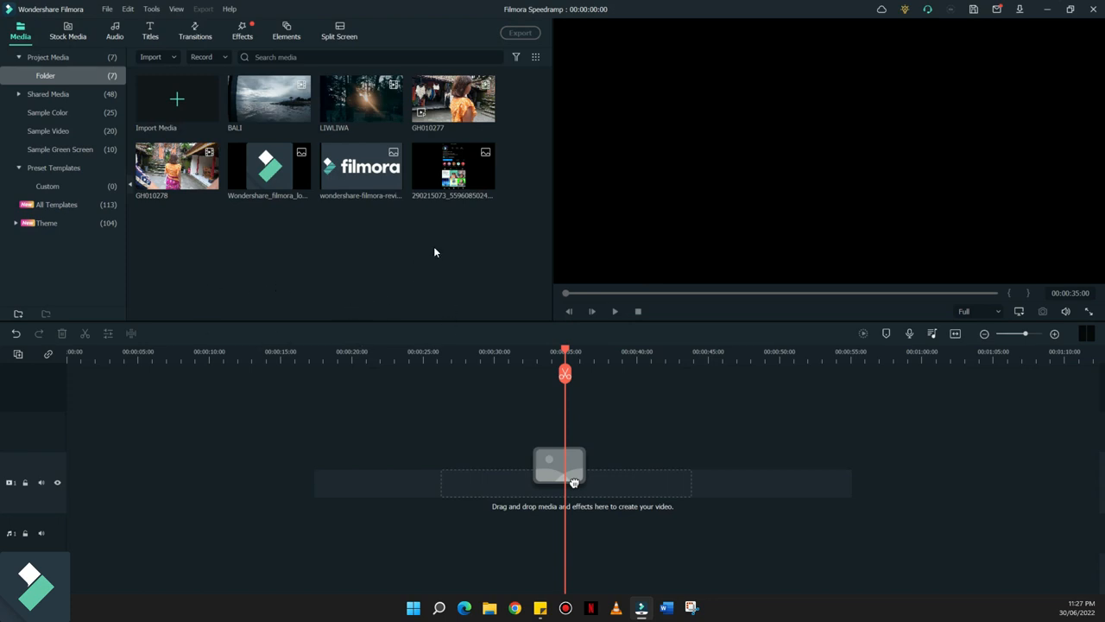
pyautogui.moveTo(452, 97)
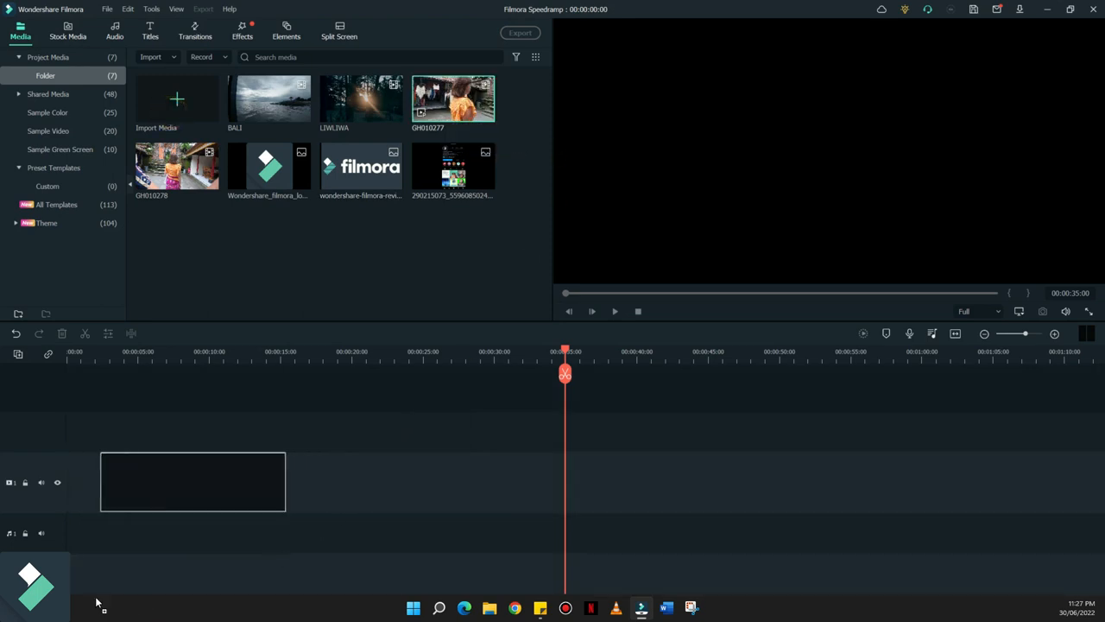
# - Add the GH010277 clip to the video track and park the playhead about three seconds in
pyautogui.moveTo(453, 98); pyautogui.dragTo(159, 475)
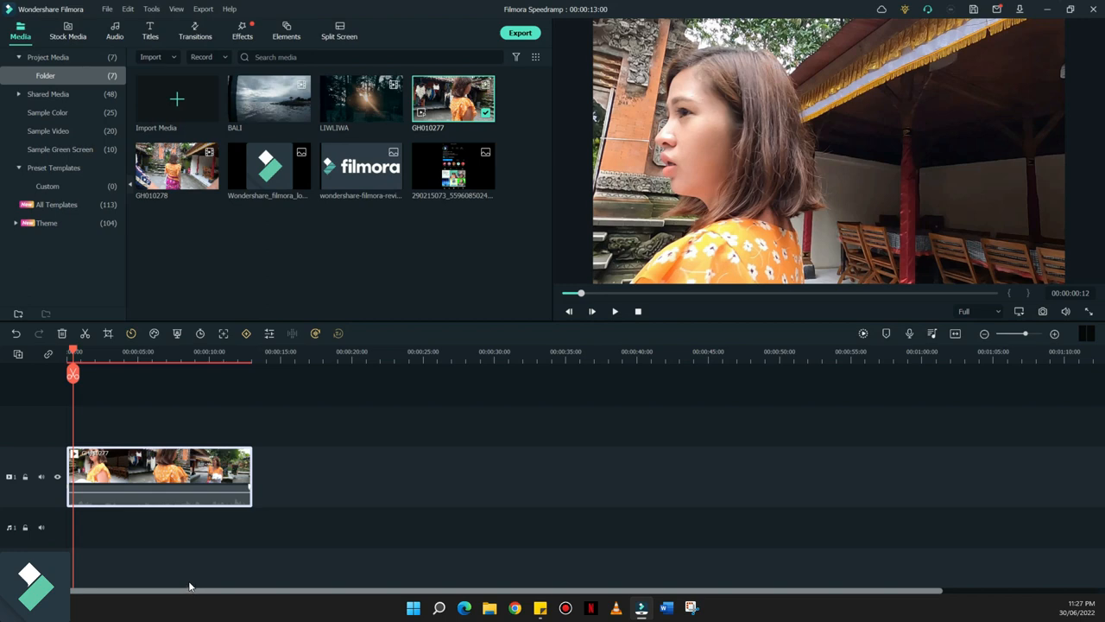
pyautogui.moveTo(197, 573)
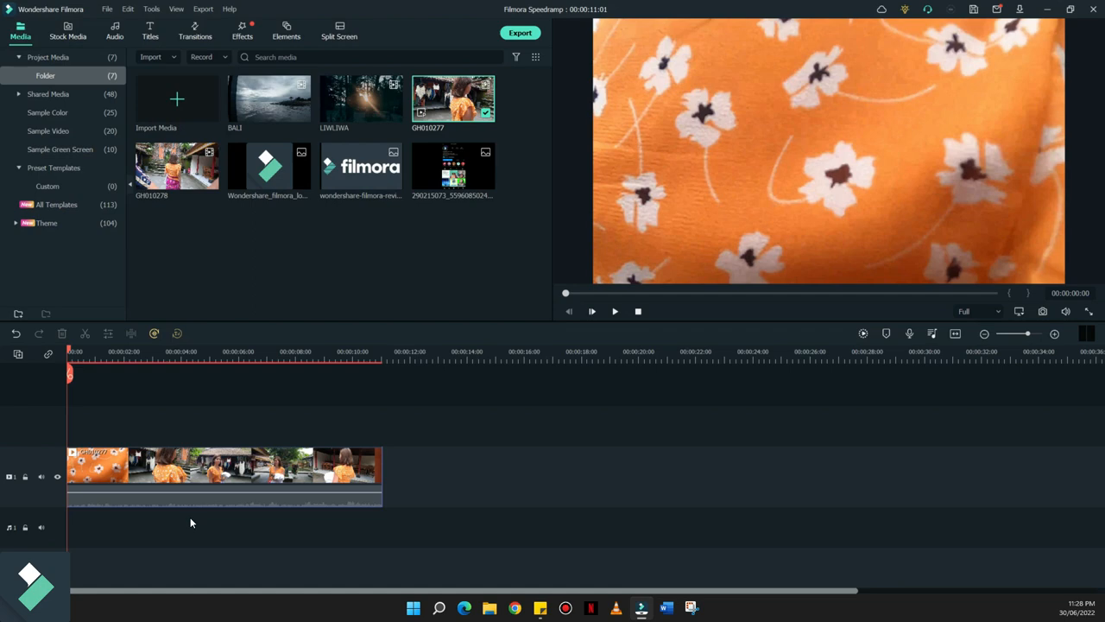
pyautogui.moveTo(135, 463)
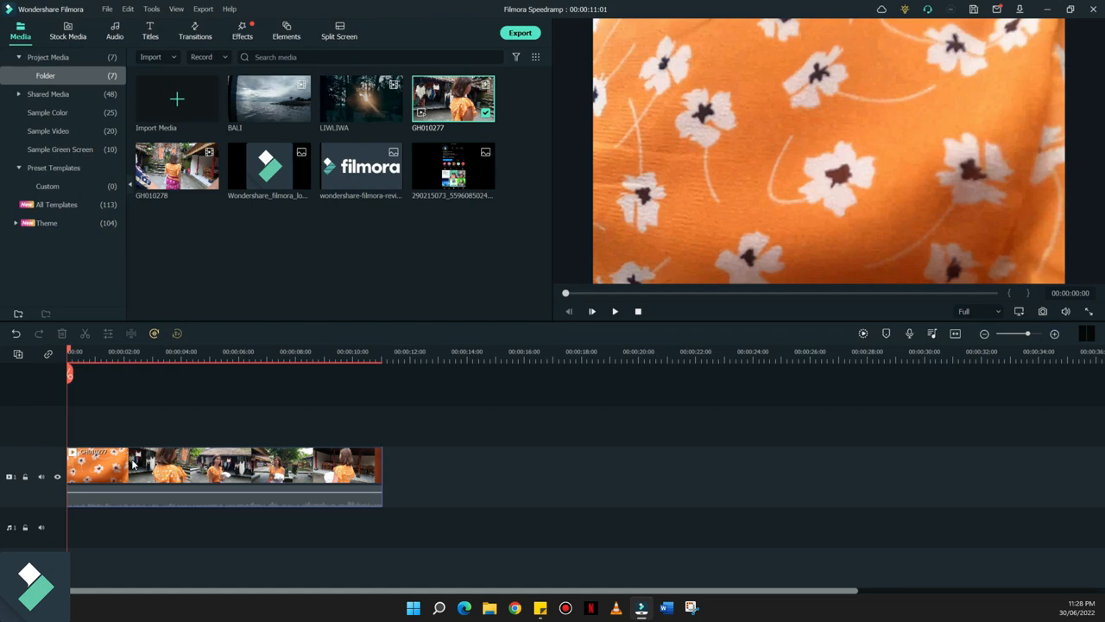
pyautogui.moveTo(224, 491)
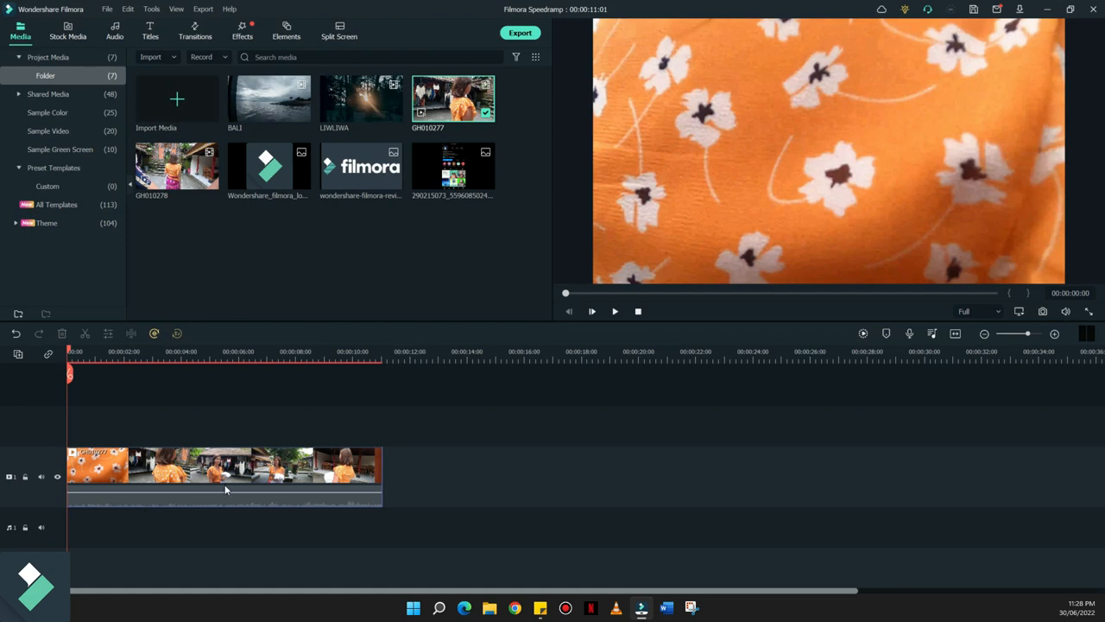
pyautogui.moveTo(87, 442)
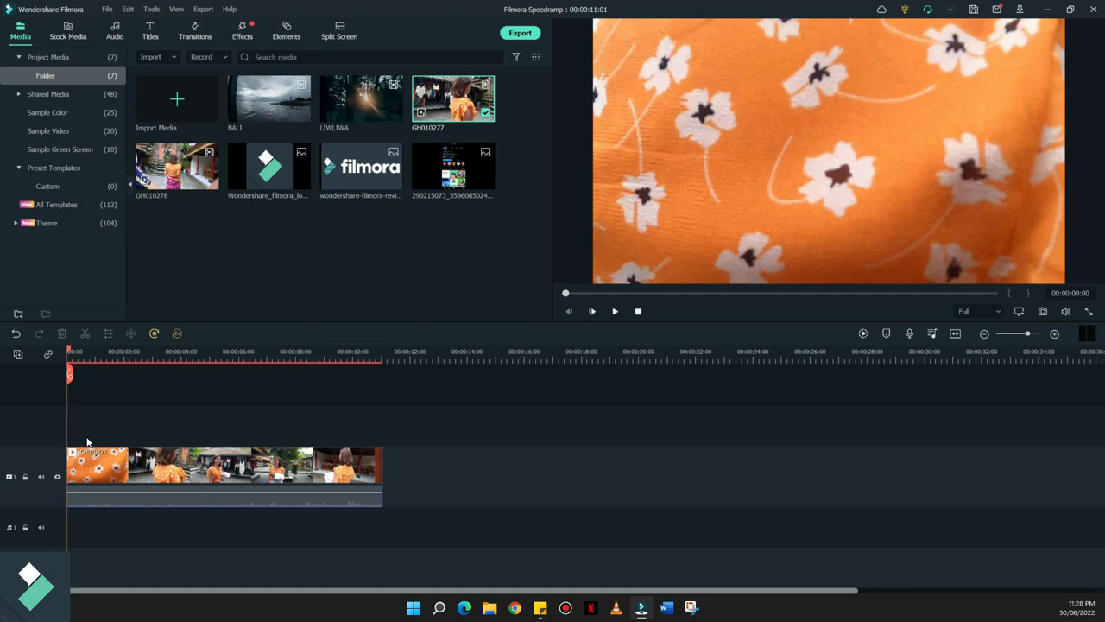
pyautogui.click(100, 353)
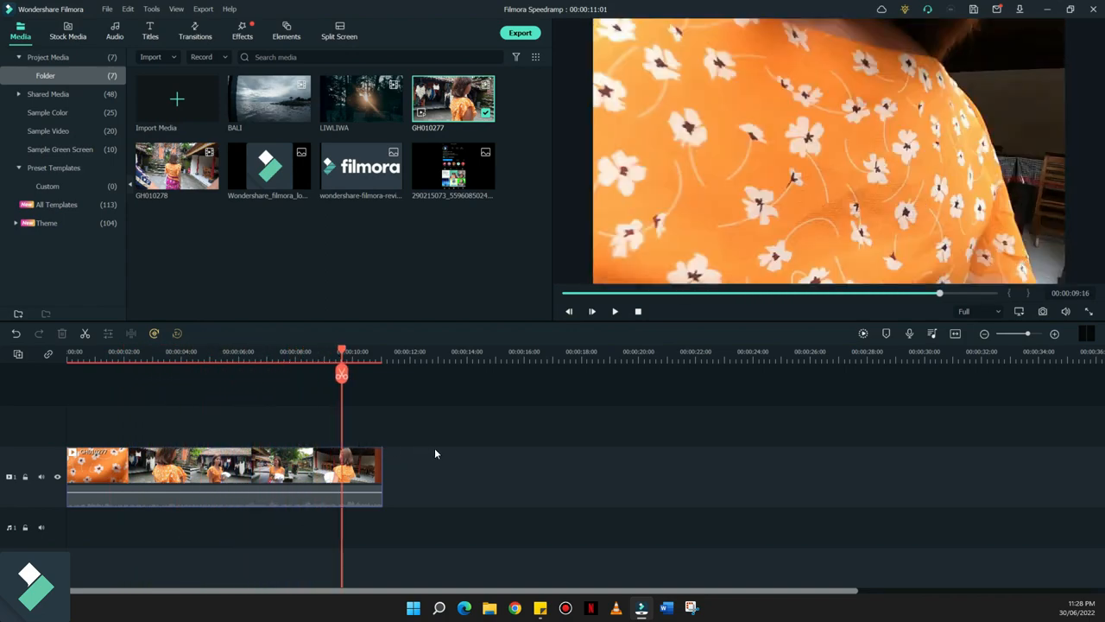
pyautogui.click(297, 354)
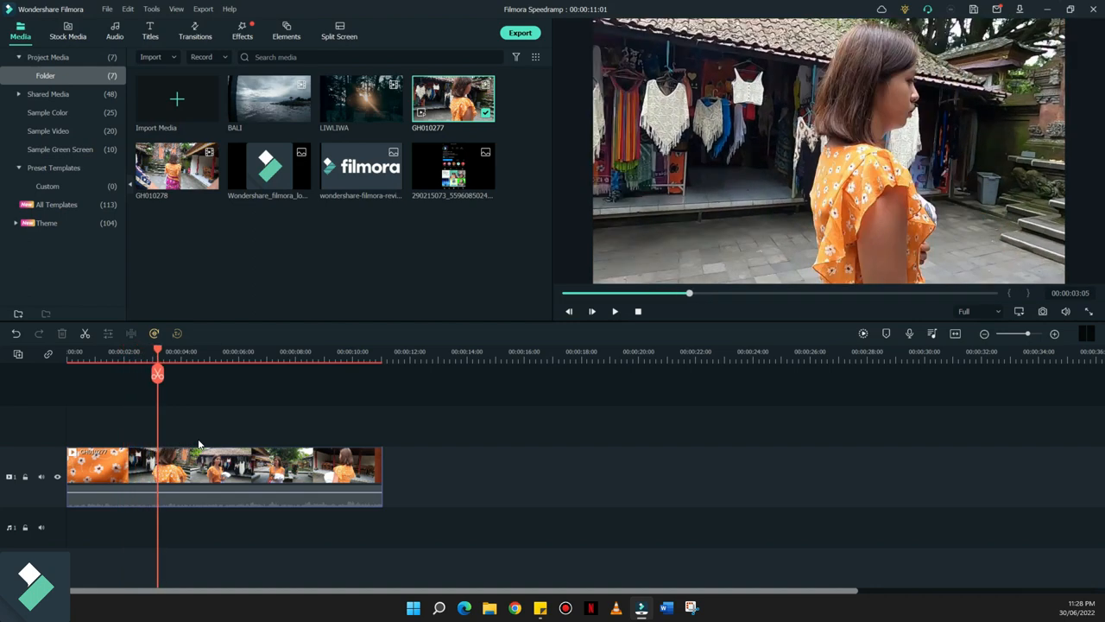
# - Set the playhead near 00:00:03:11 and bring up the clip's editing settings panel
pyautogui.moveTo(159, 374); pyautogui.dragTo(162, 373)
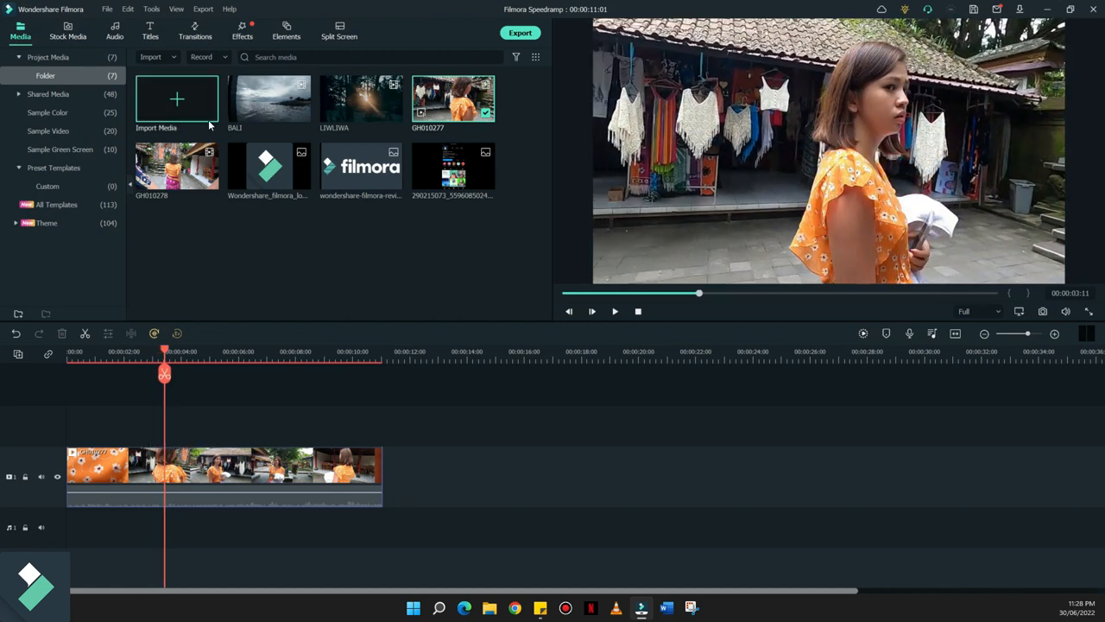
pyautogui.moveTo(181, 86)
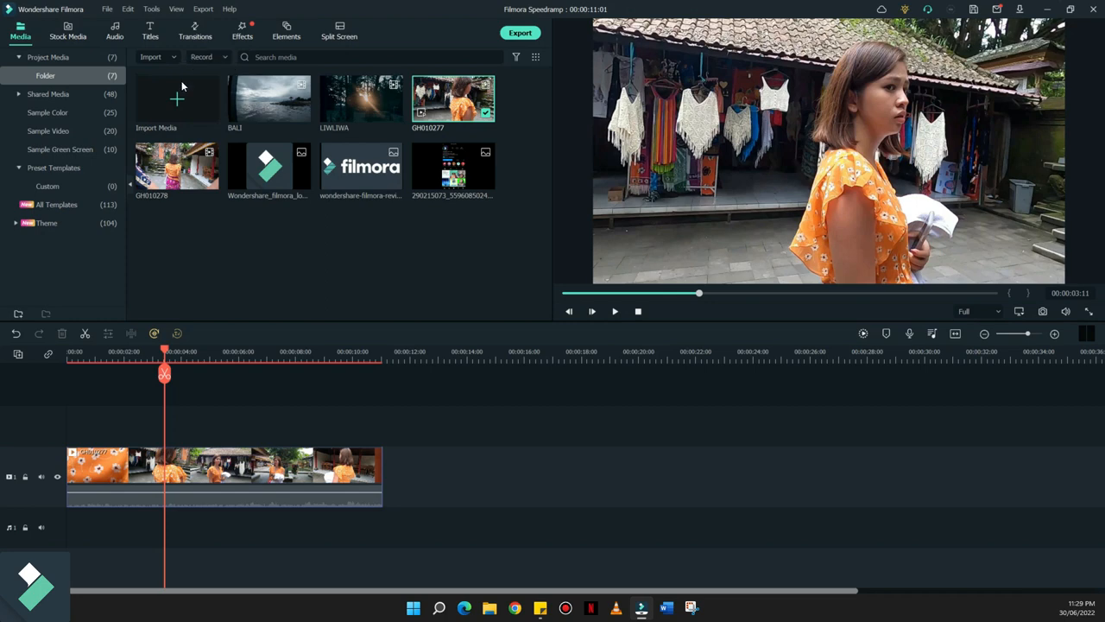
pyautogui.click(232, 474)
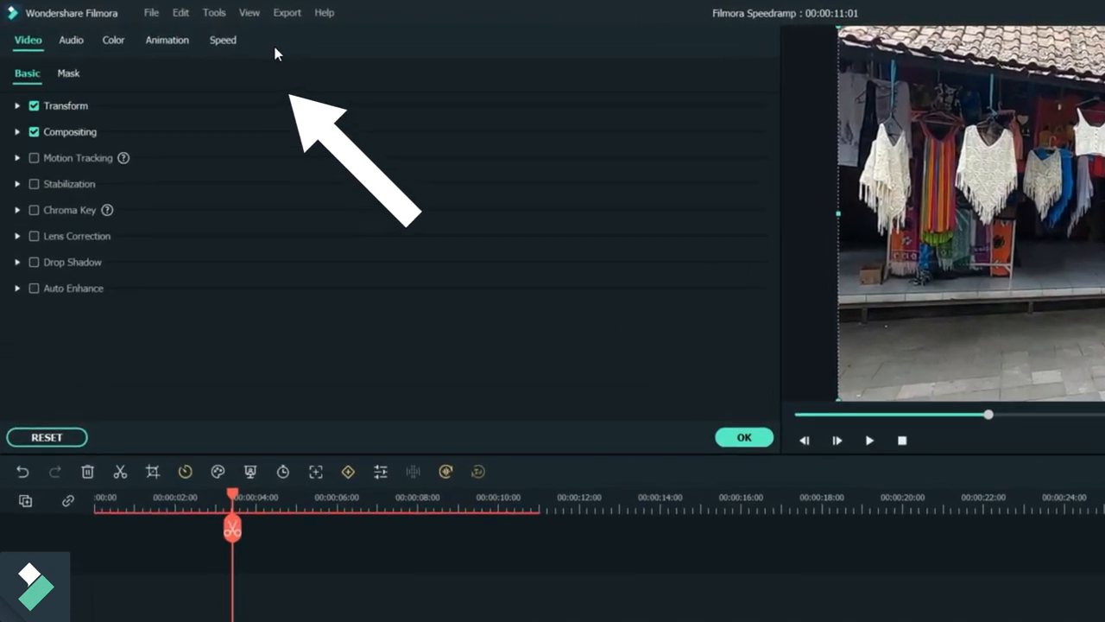
# - Show the clip's Speed Ramping presets (Montage, Hero moment, Bullet Time)
pyautogui.click(223, 40)
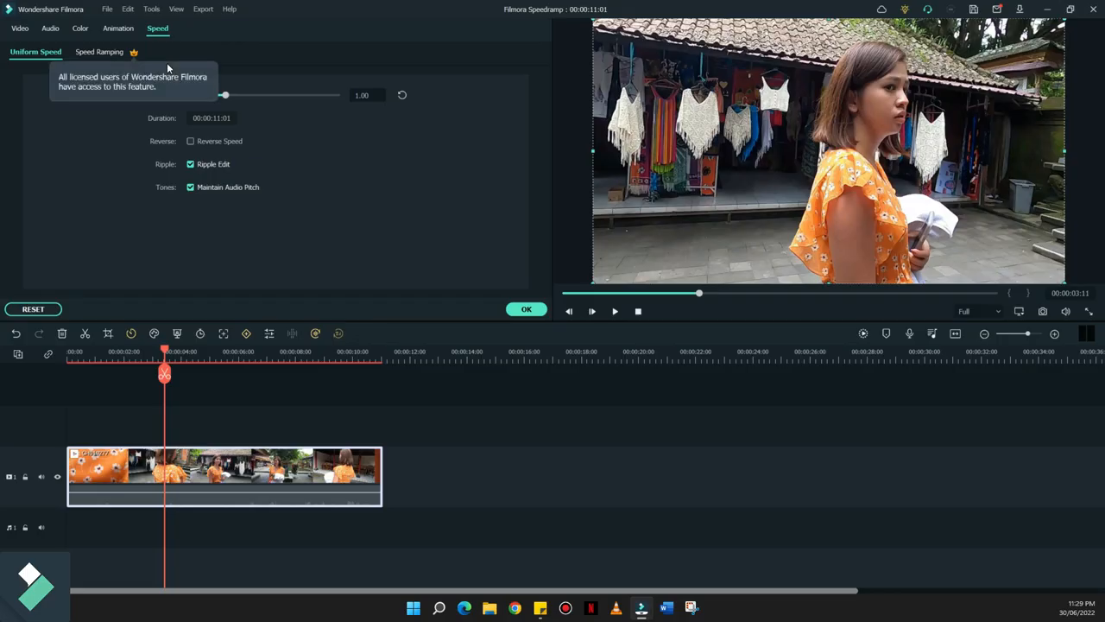
pyautogui.click(99, 52)
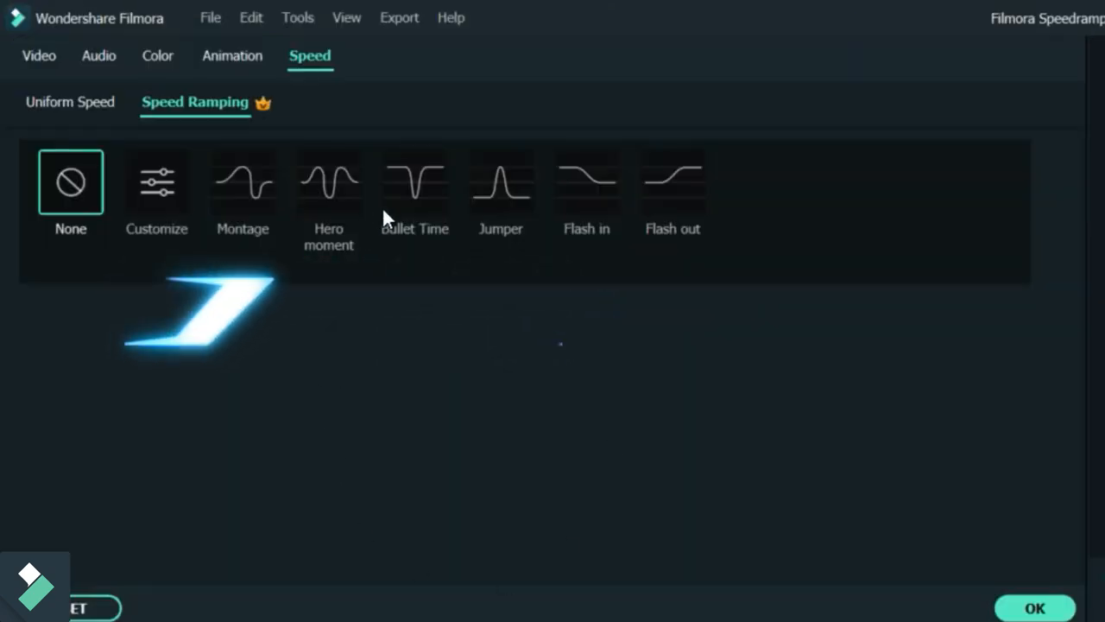
pyautogui.moveTo(591, 231)
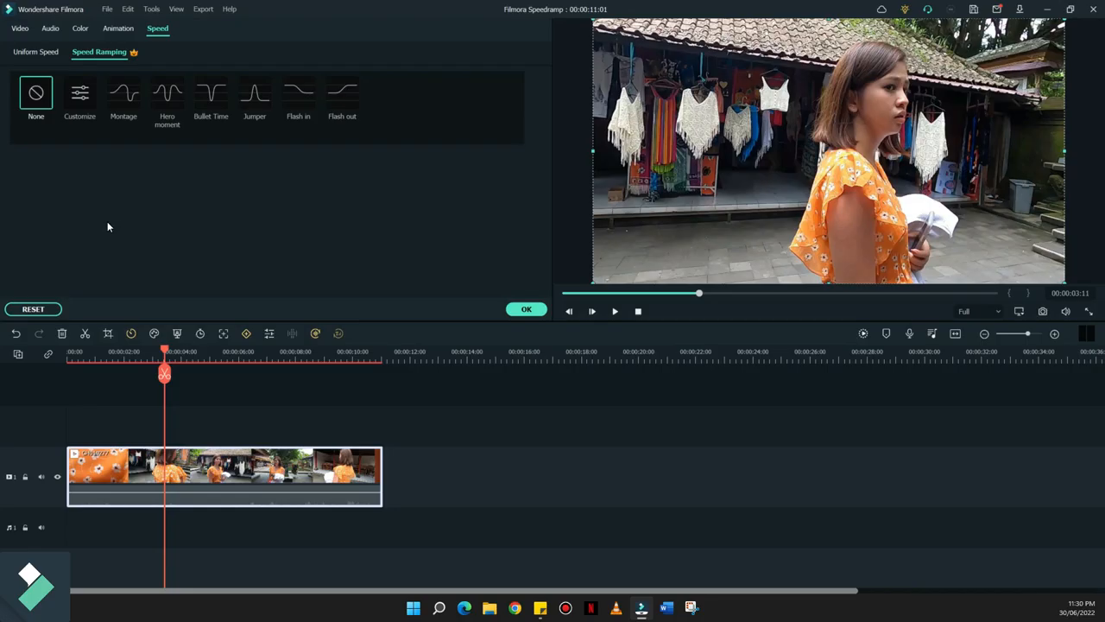
# - Switch the clip's speed settings to Uniform Speed at 1.00, duration 00:00:11:01
pyautogui.click(34, 52)
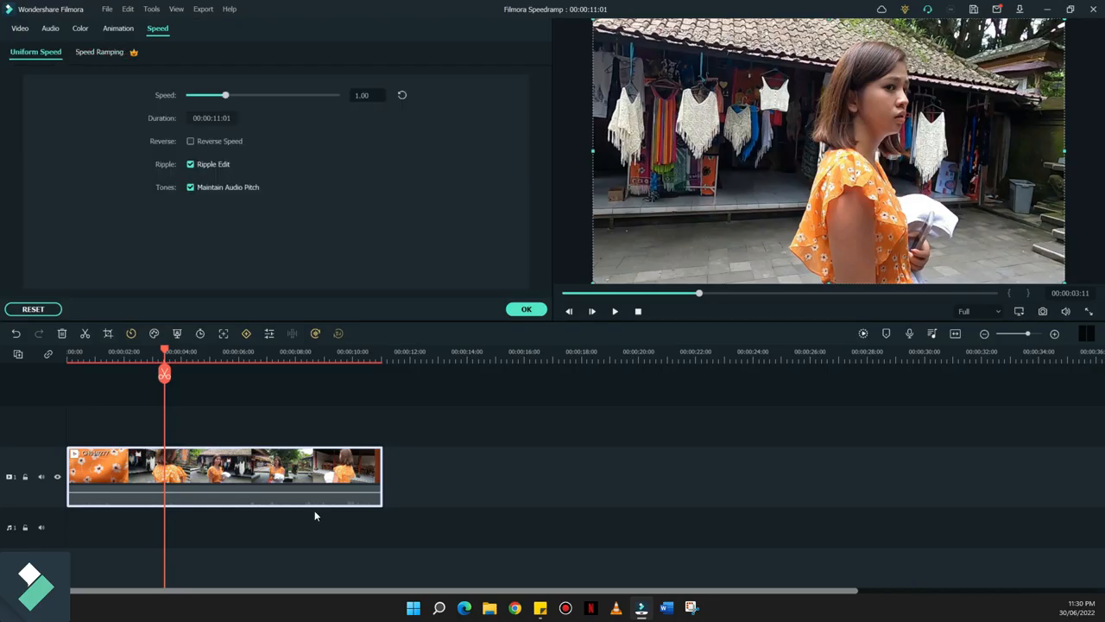
pyautogui.moveTo(282, 515)
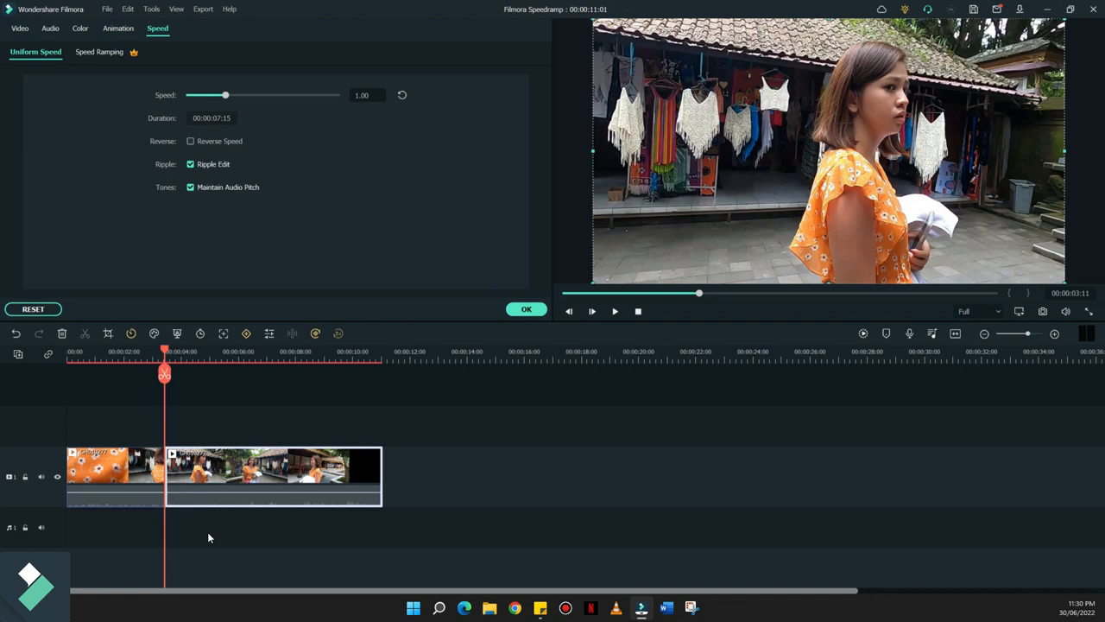
pyautogui.moveTo(537, 433)
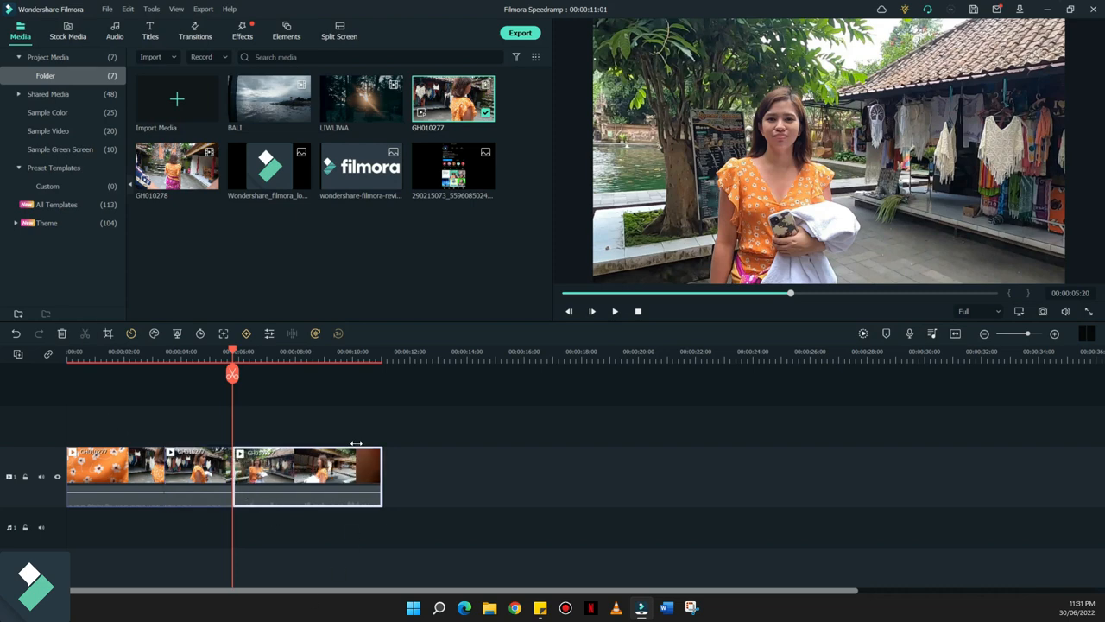
# - Cut the clip again at about five seconds, leaving it in four segments
pyautogui.click(591, 311)
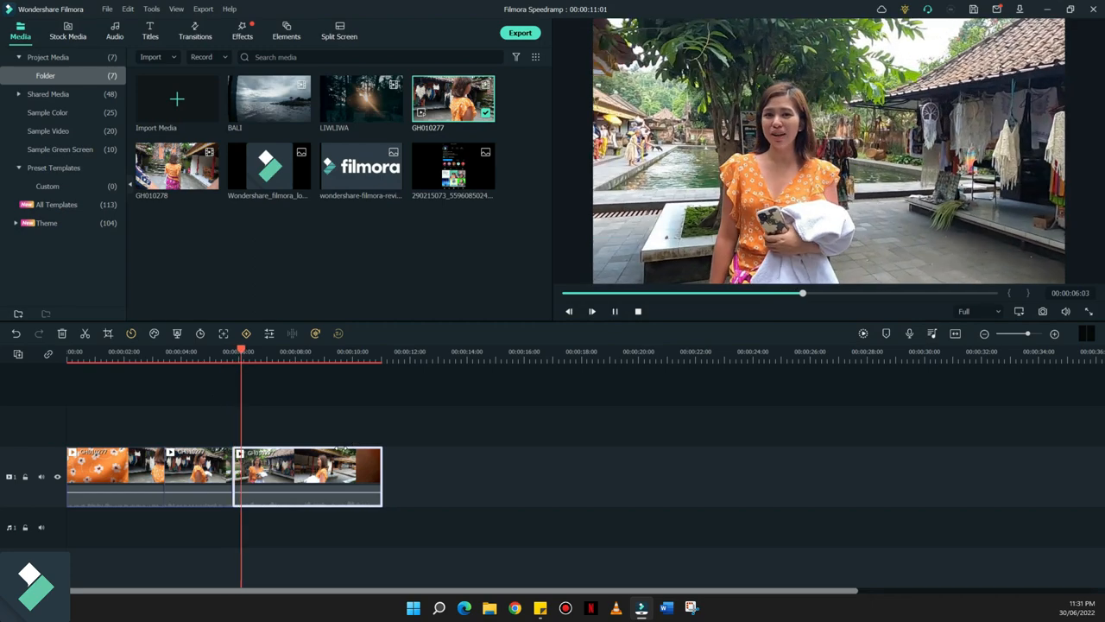
pyautogui.click(590, 311)
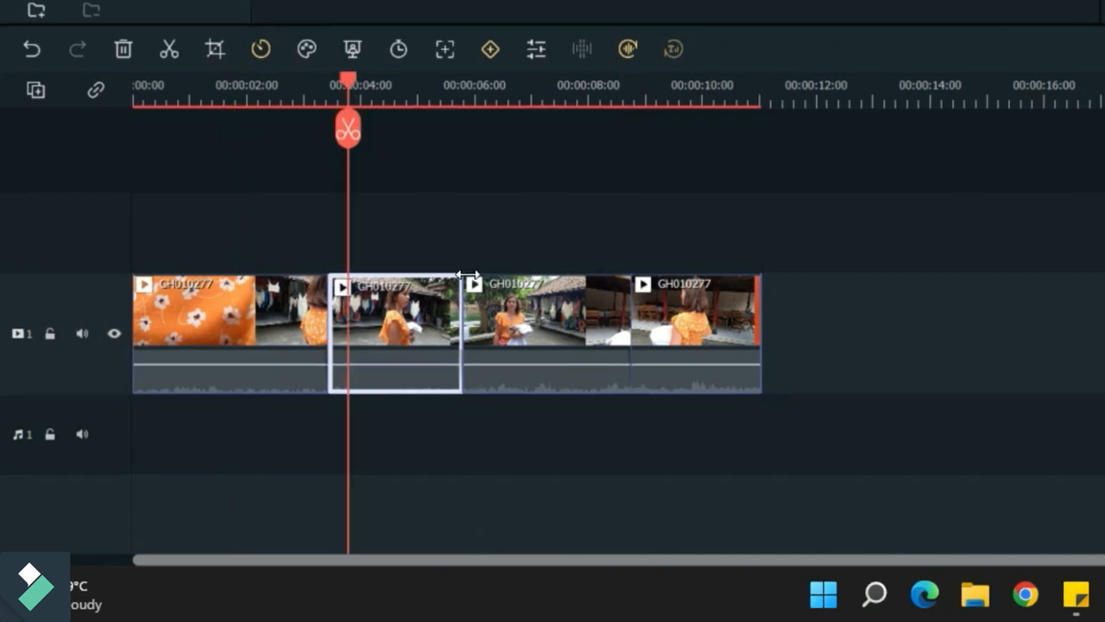
pyautogui.moveTo(561, 275)
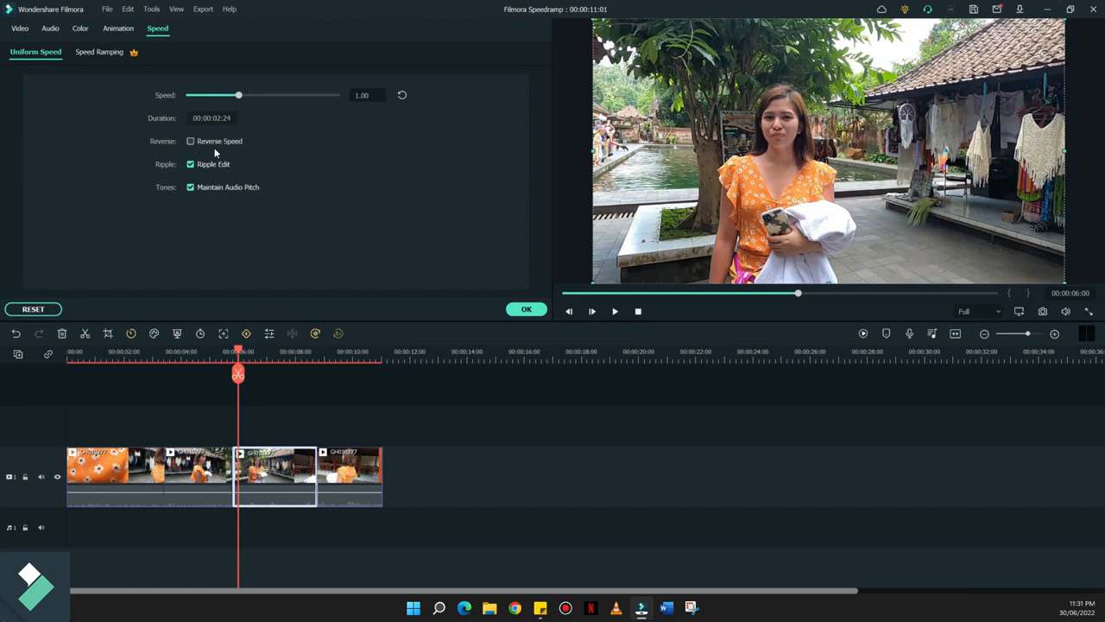
pyautogui.moveTo(325, 123)
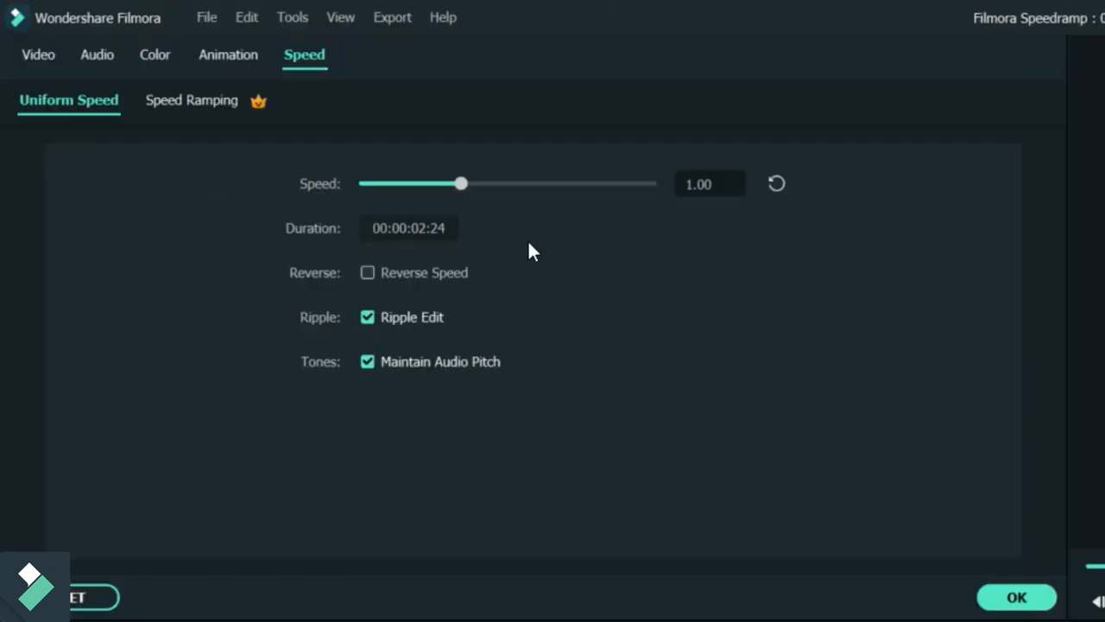
pyautogui.moveTo(359, 420)
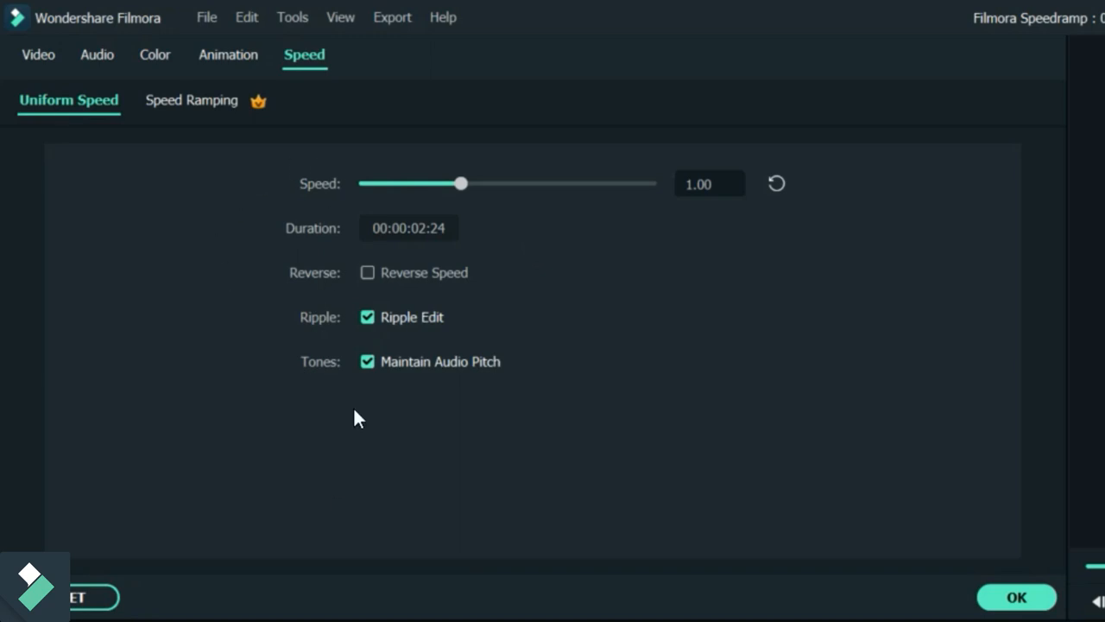
pyautogui.moveTo(418, 381)
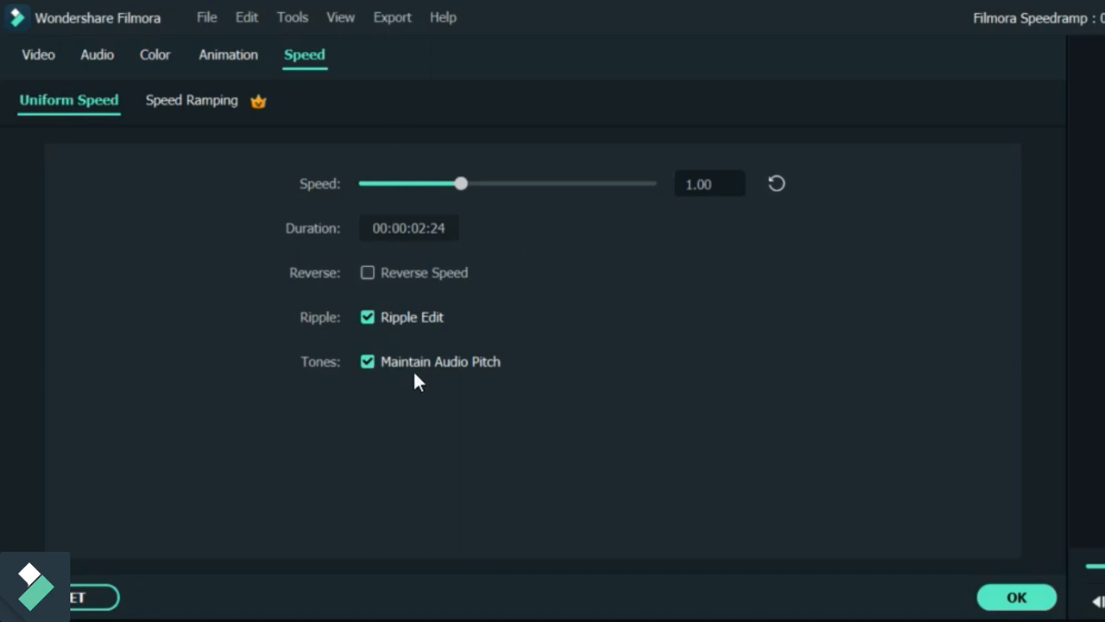
pyautogui.moveTo(539, 288)
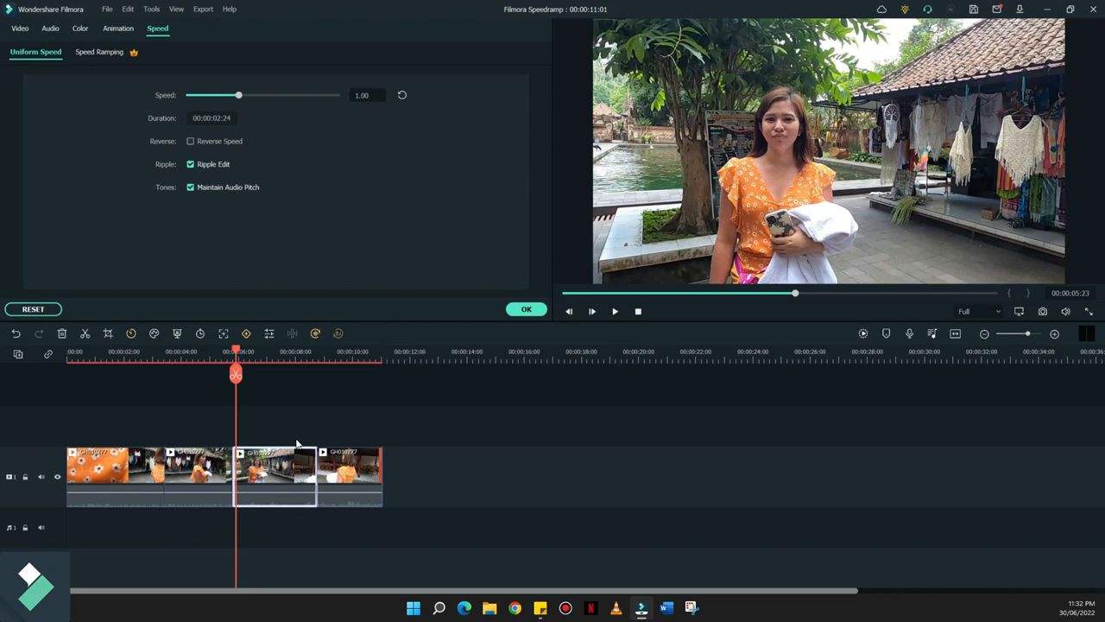
pyautogui.moveTo(373, 128)
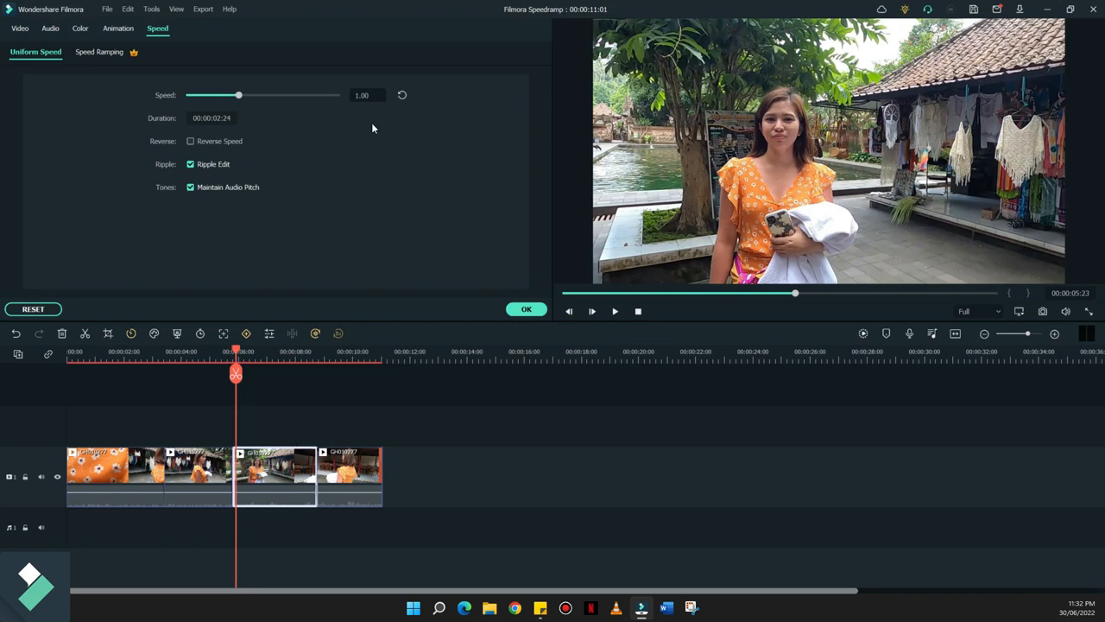
# - Try several speeds on the middle clip, settling on 2.00 for a 00:00:01:12 duration
pyautogui.moveTo(238, 95); pyautogui.dragTo(263, 95)
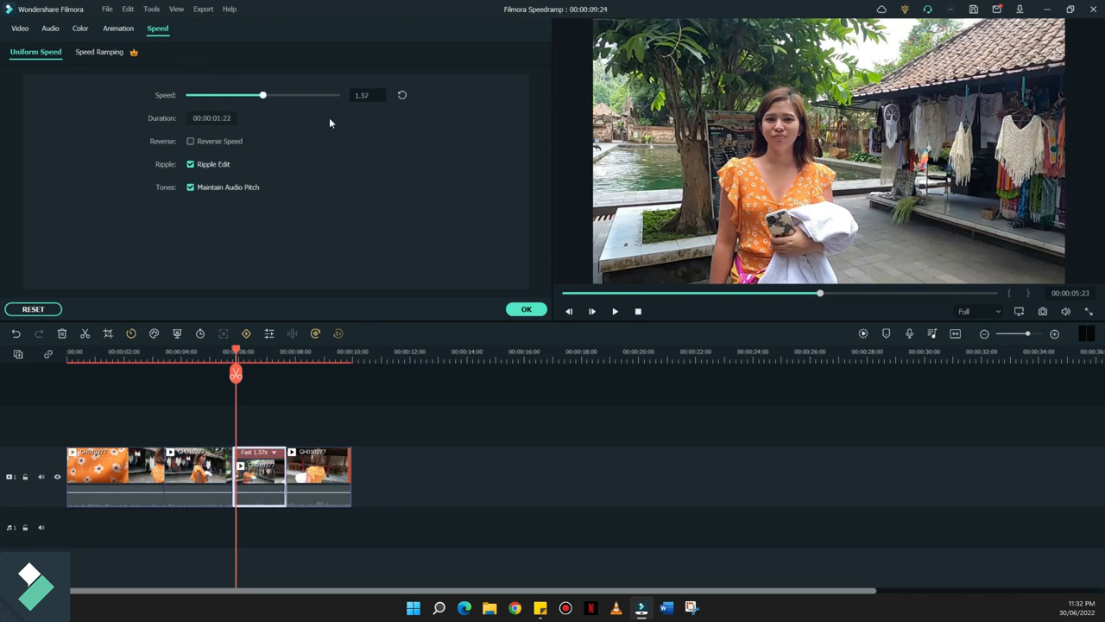
pyautogui.moveTo(263, 95); pyautogui.dragTo(228, 95)
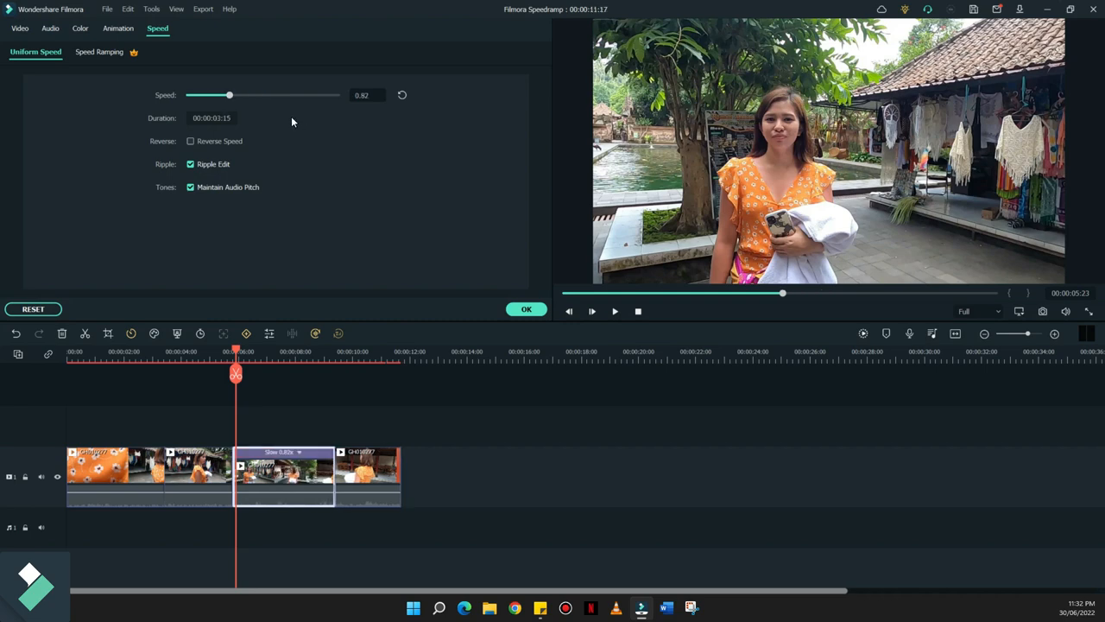
pyautogui.moveTo(228, 95); pyautogui.dragTo(232, 95)
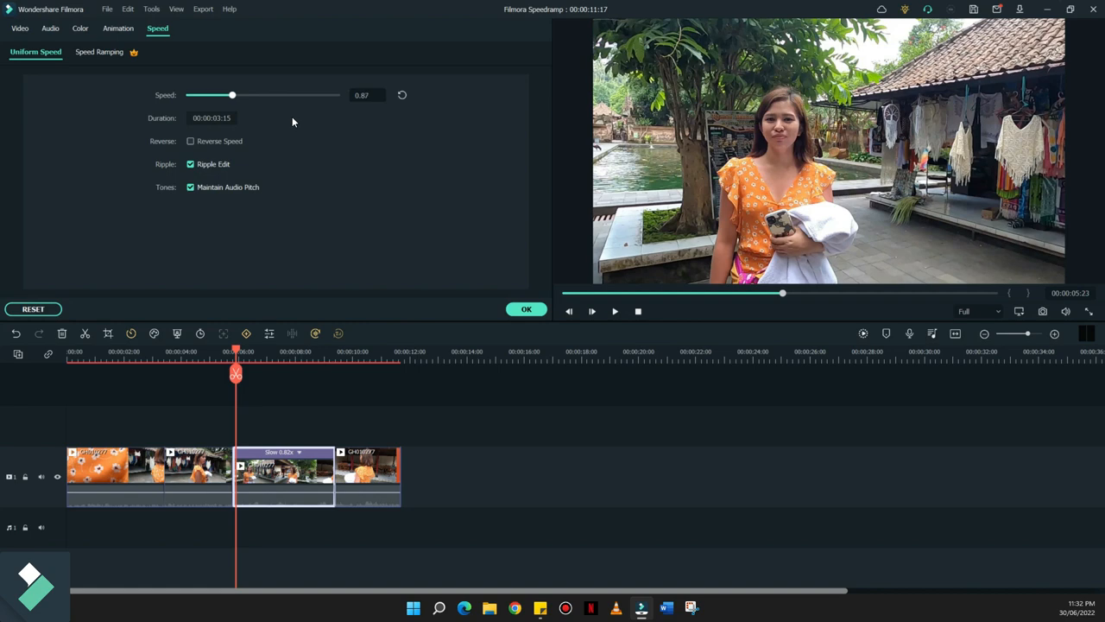
pyautogui.moveTo(231, 95); pyautogui.dragTo(251, 95)
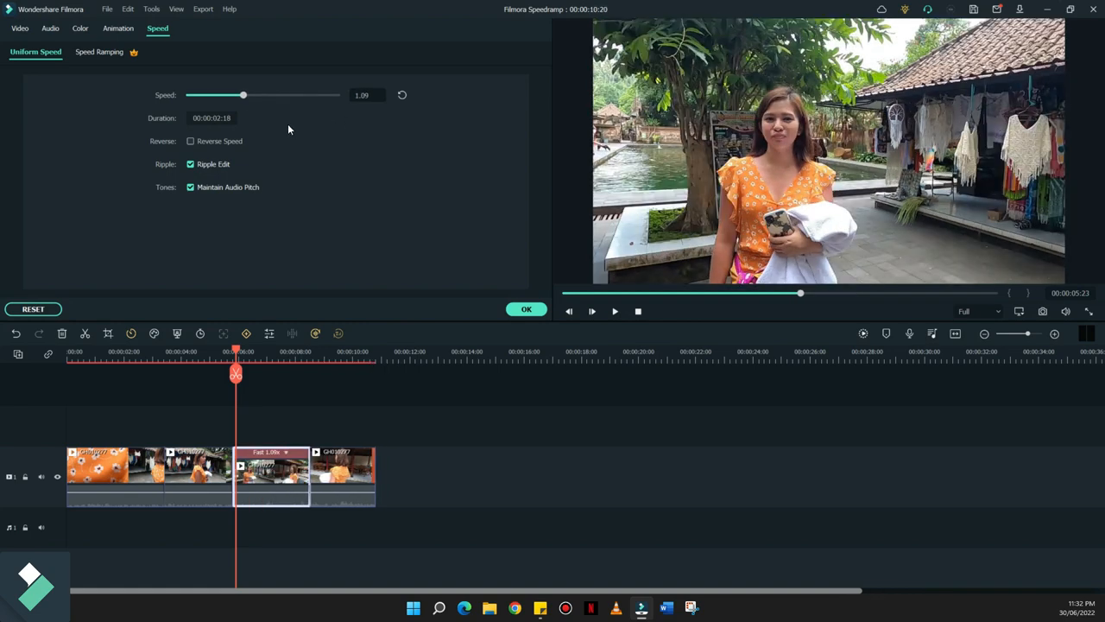
pyautogui.moveTo(242, 95); pyautogui.dragTo(204, 95)
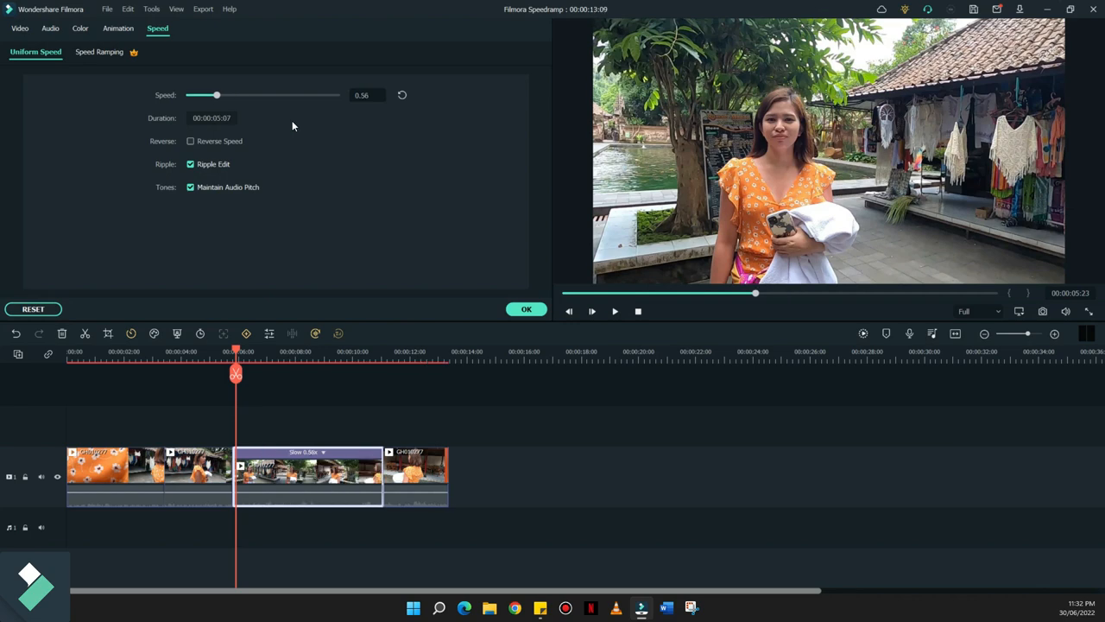
pyautogui.moveTo(204, 95); pyautogui.dragTo(240, 95)
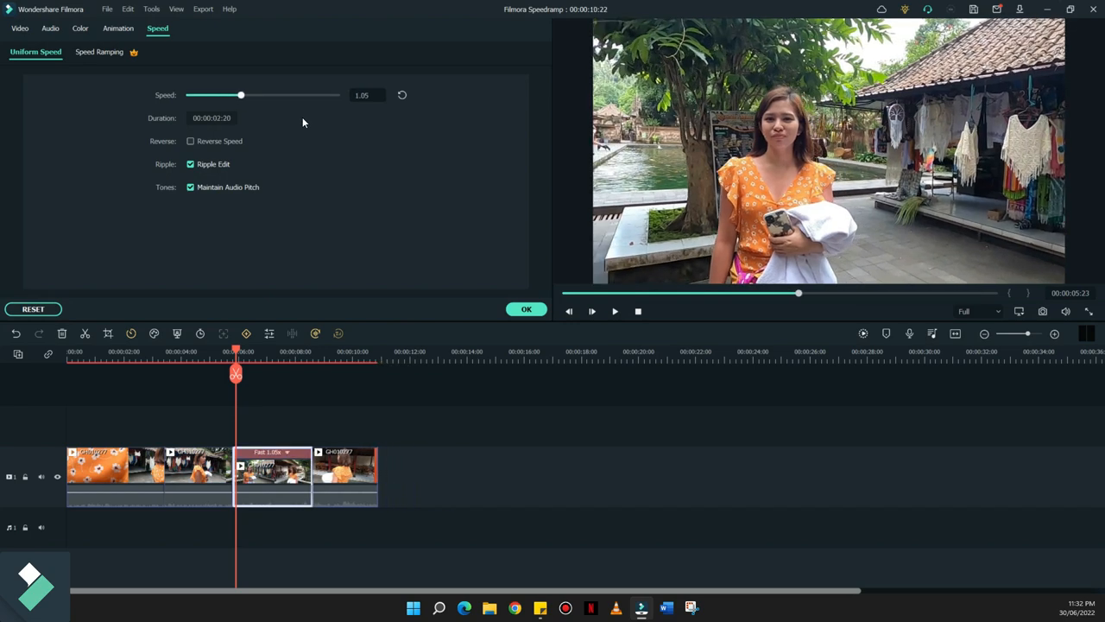
pyautogui.moveTo(397, 594)
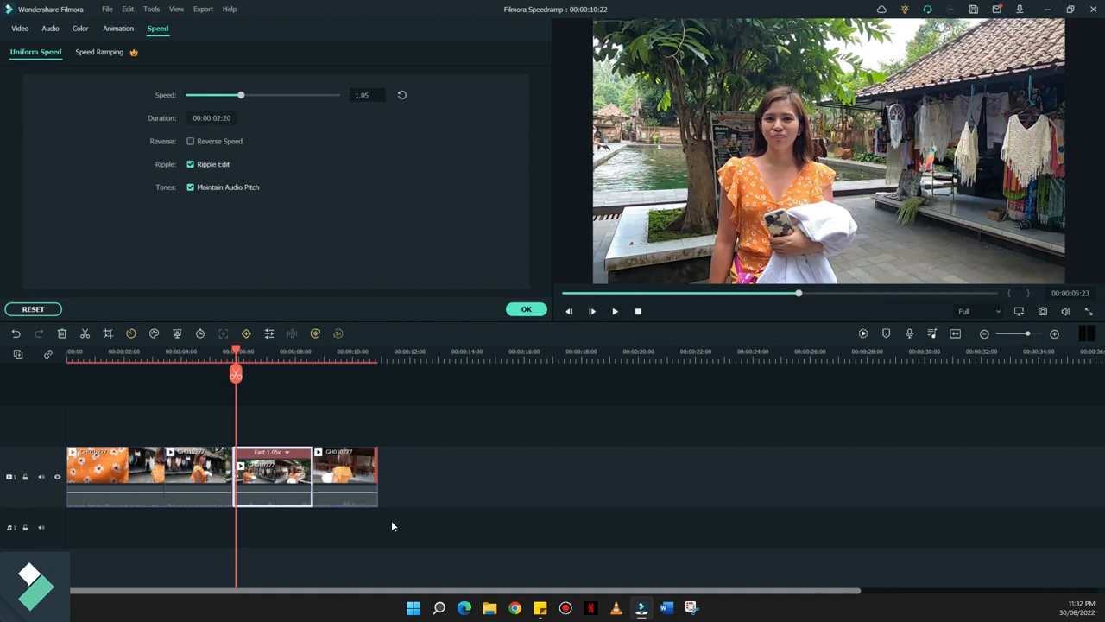
pyautogui.moveTo(361, 505)
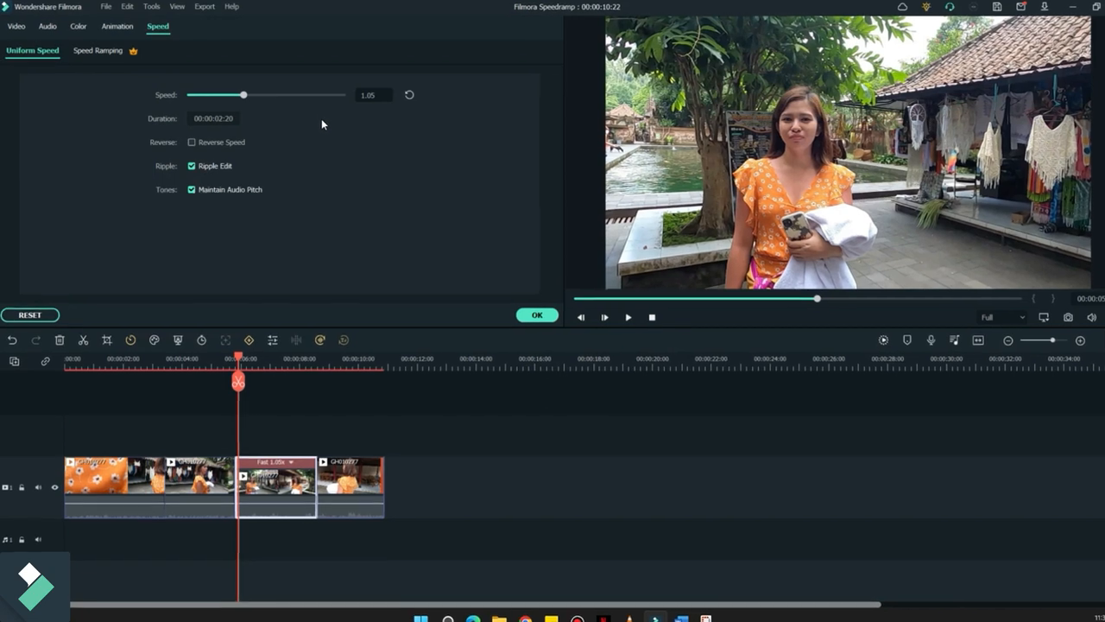
pyautogui.moveTo(242, 93); pyautogui.dragTo(261, 93)
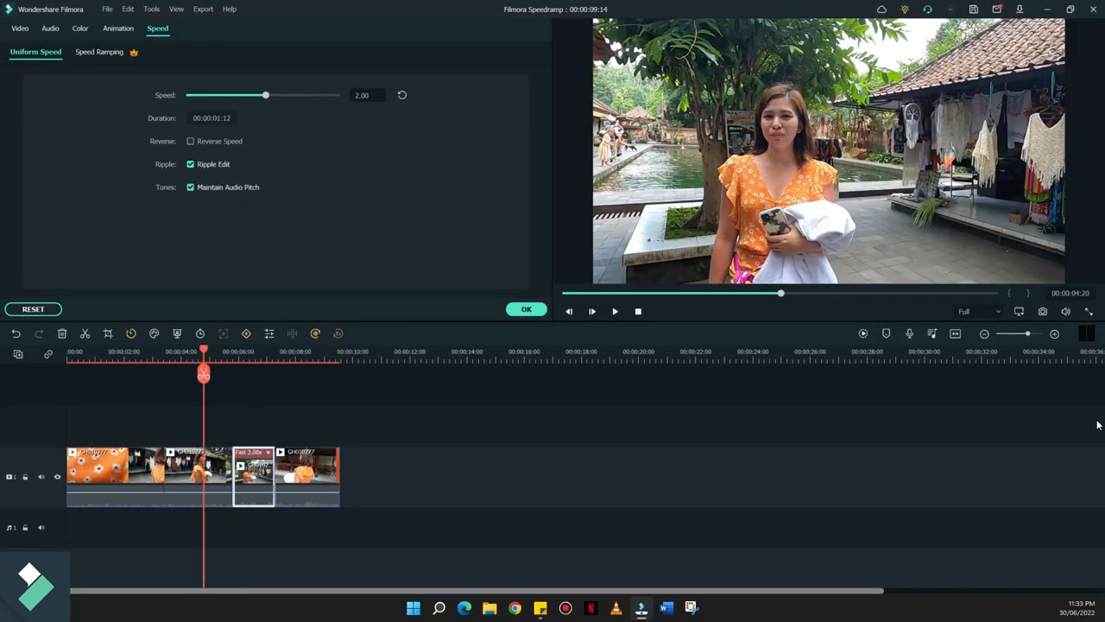
# - Confirm the 2x change, play back the edit, then reselect the middle clip
pyautogui.click(526, 309)
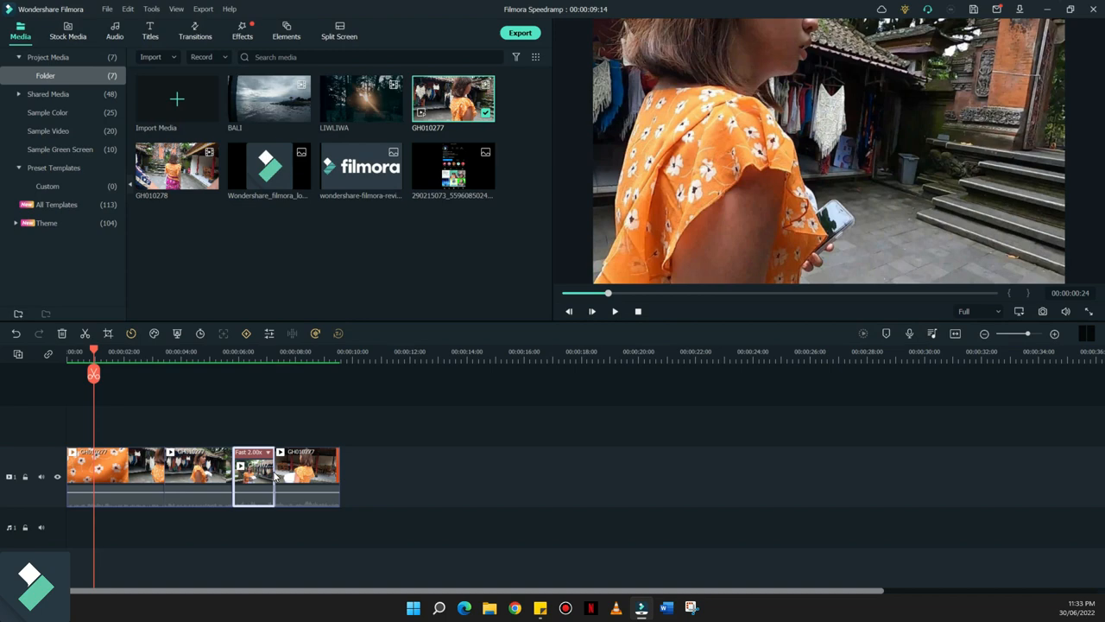
pyautogui.click(614, 311)
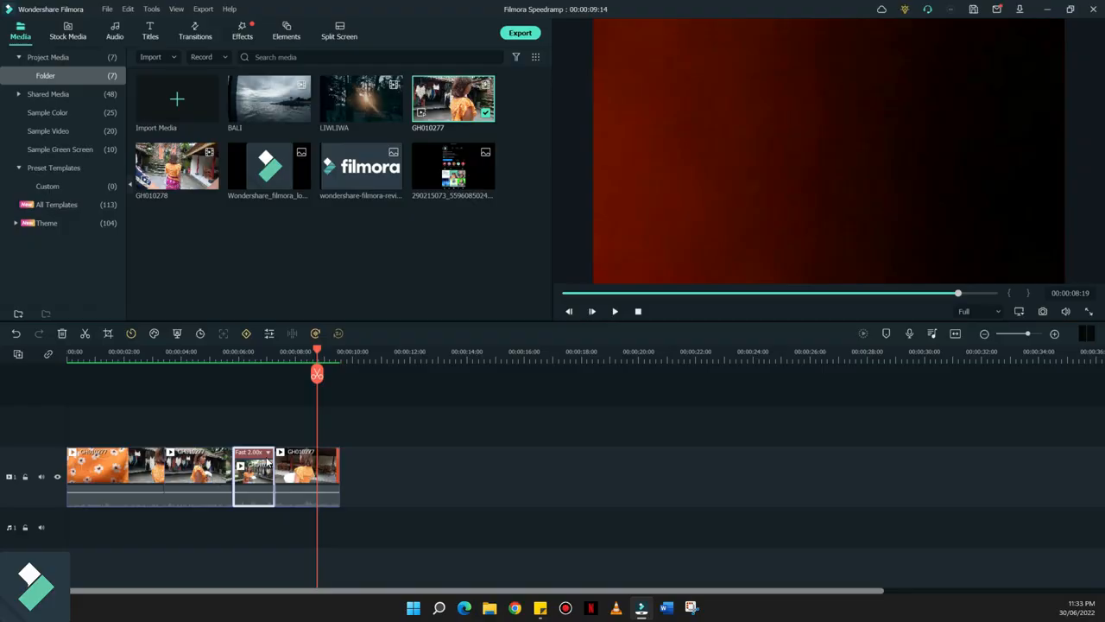
pyautogui.click(221, 352)
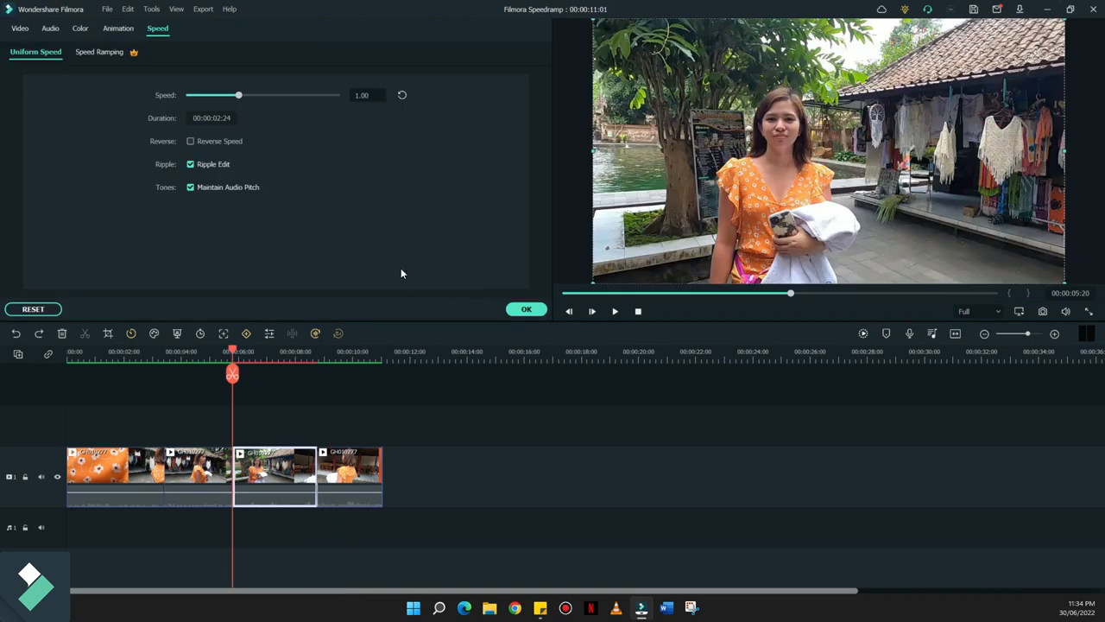
# - Apply the Montage speed-ramp preset to the middle clip, giving a 00:00:01:18 duration
pyautogui.click(98, 52)
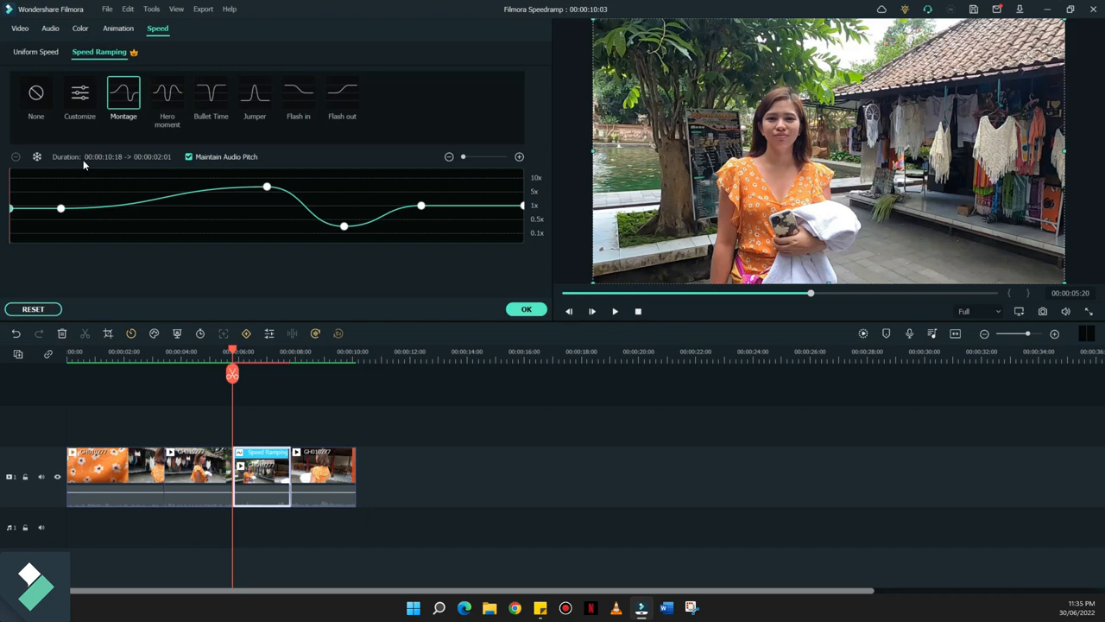
pyautogui.moveTo(100, 173)
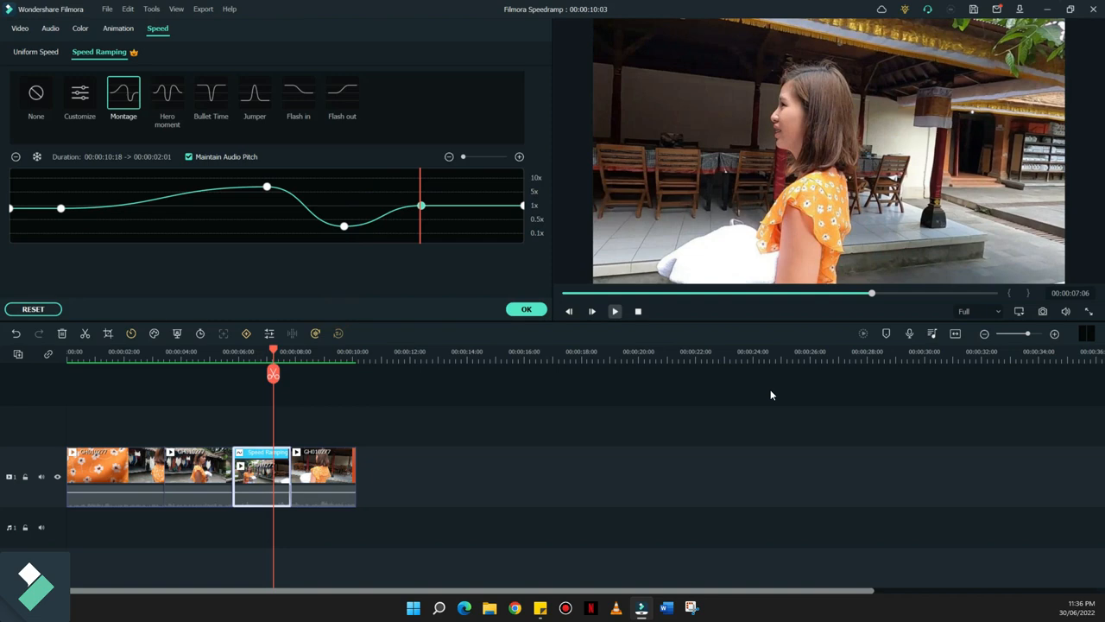
# - Raise the Montage curve's first peak to a much higher speed, making it a Customize ramp
pyautogui.click(590, 310)
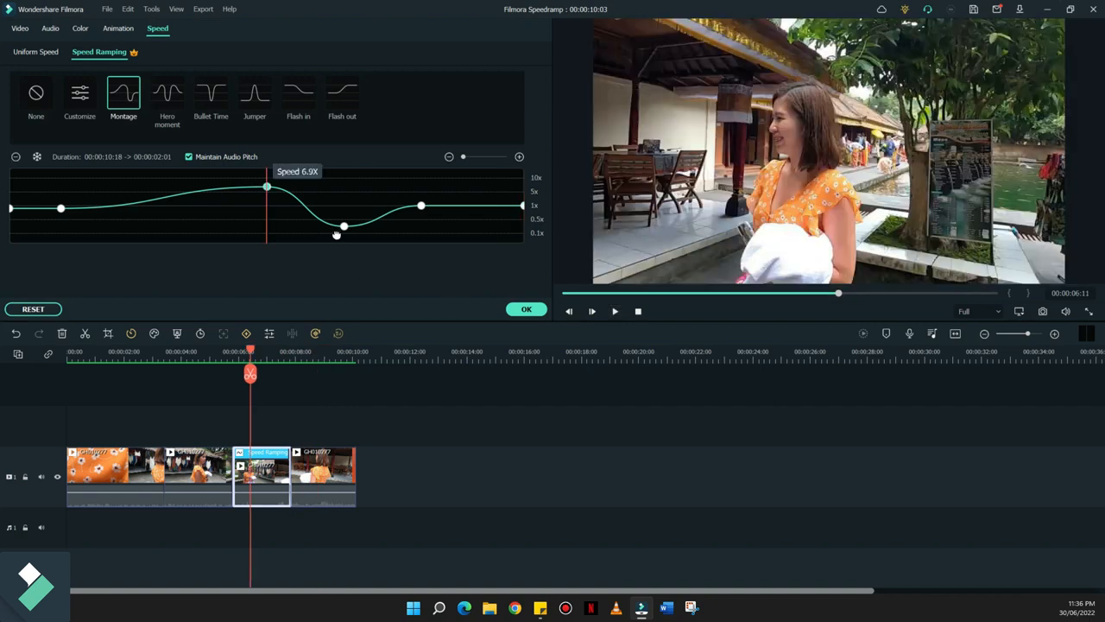
pyautogui.click(79, 95)
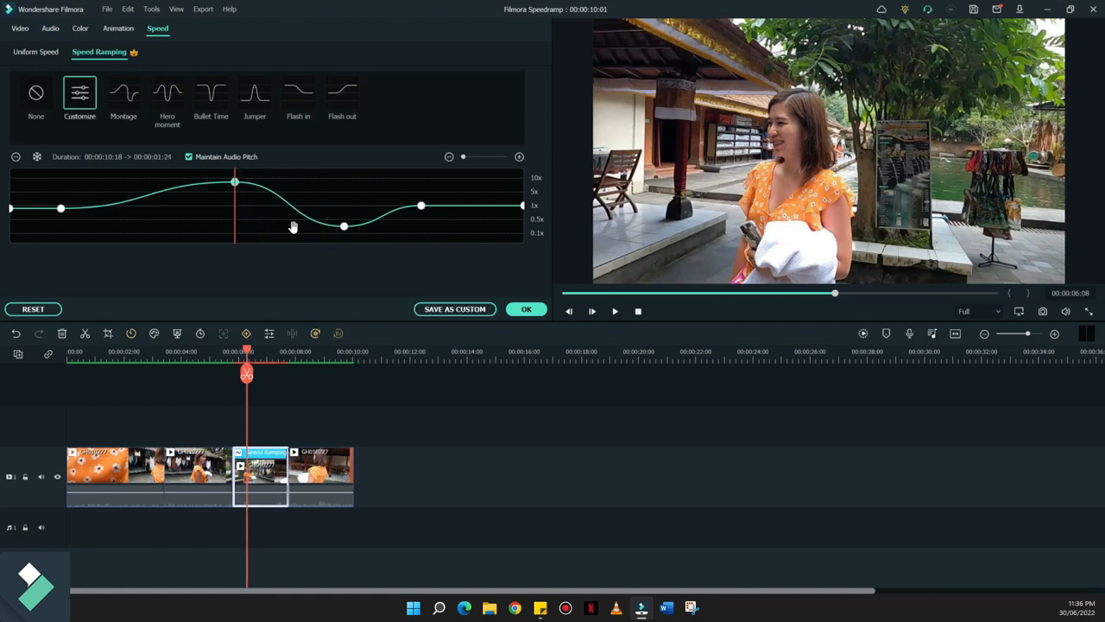
# - Nudge the 10x peak earlier and back near its place, then apply the custom ramp
pyautogui.moveTo(234, 181); pyautogui.dragTo(214, 181)
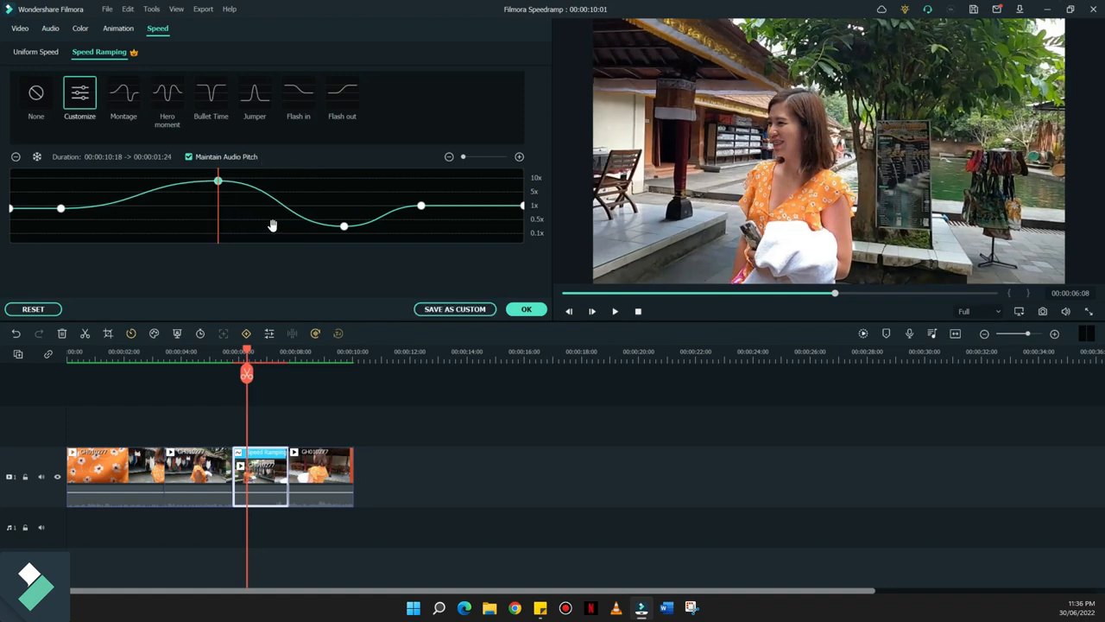
pyautogui.moveTo(218, 181); pyautogui.dragTo(225, 177)
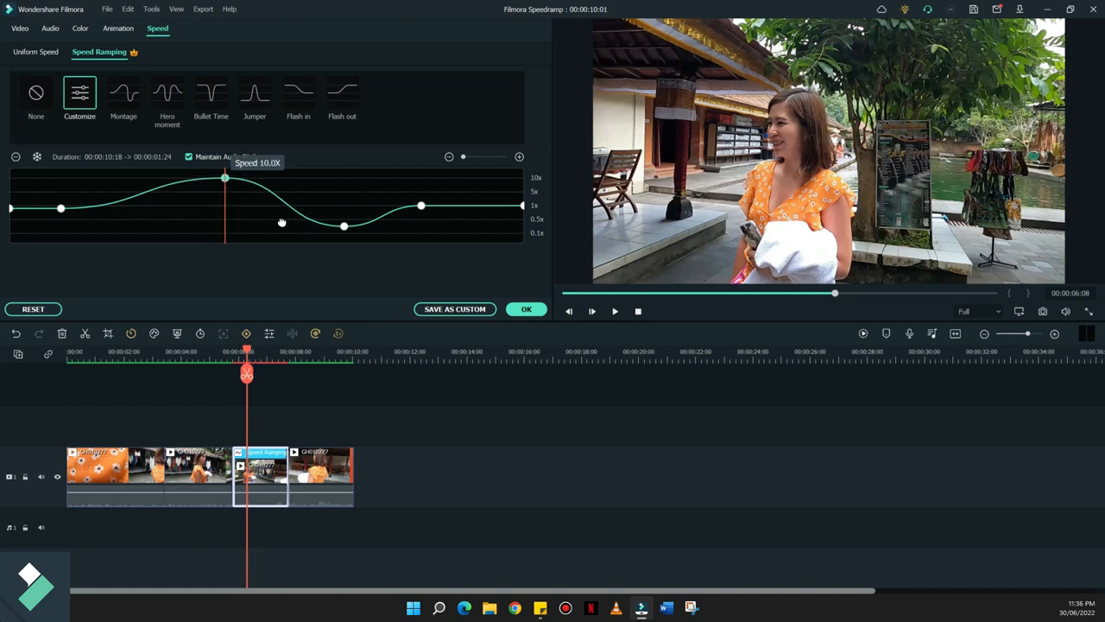
pyautogui.moveTo(224, 178); pyautogui.dragTo(233, 178)
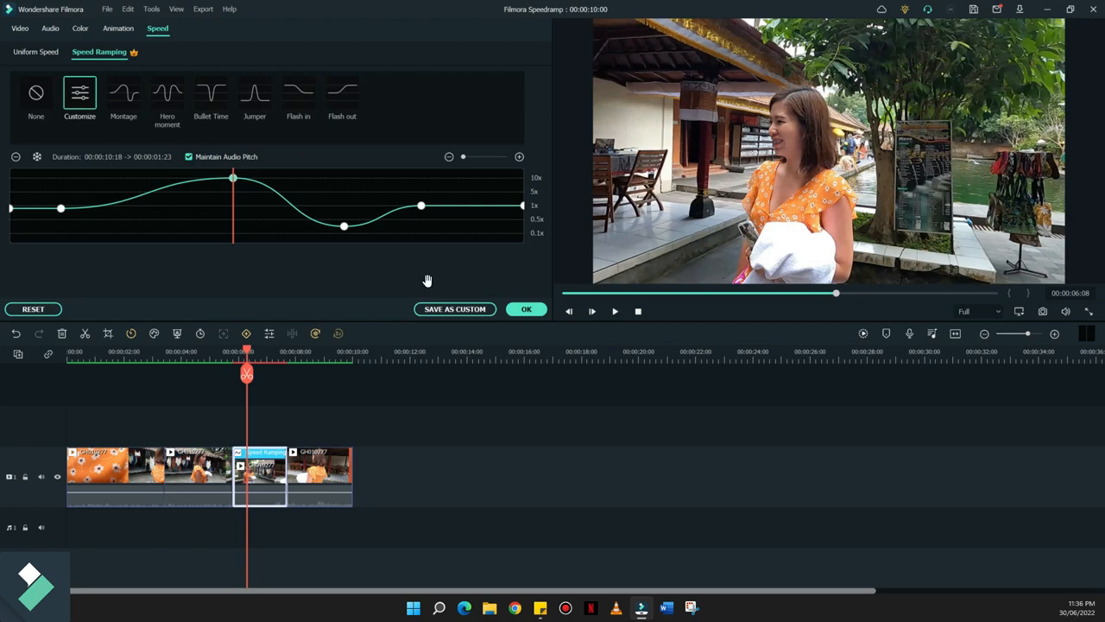
pyautogui.click(525, 309)
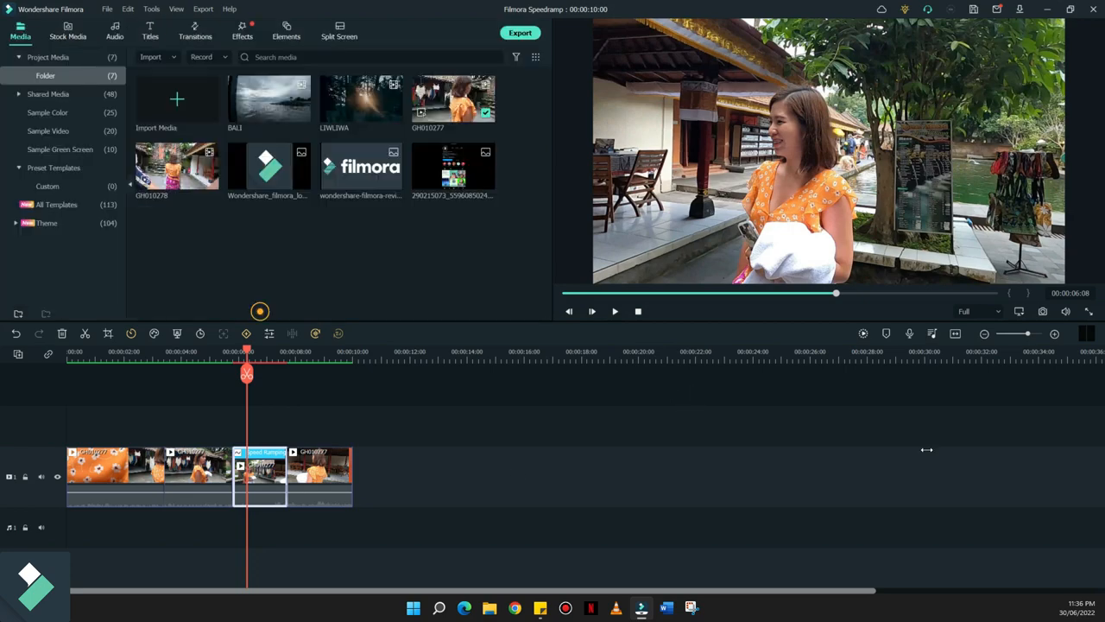